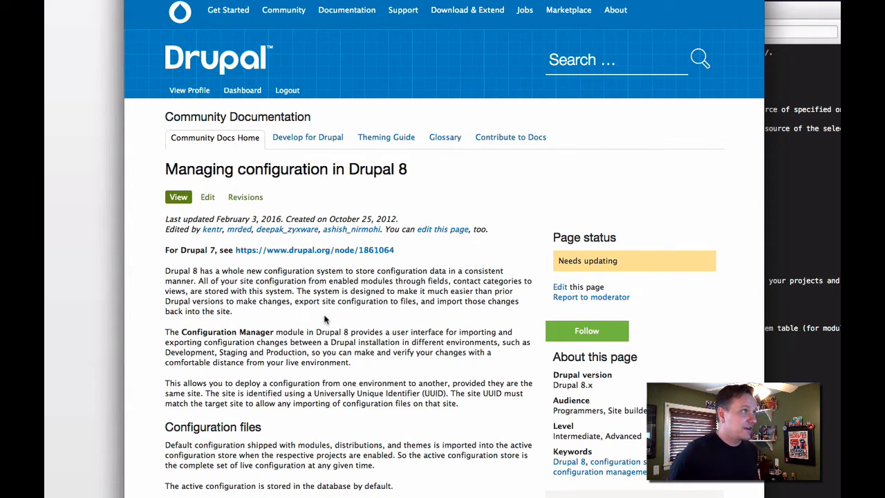
# - Go to the 'Changing The Storage Location of the Sync Directory' page from the guide's More Information links
pyautogui.scroll(-3)
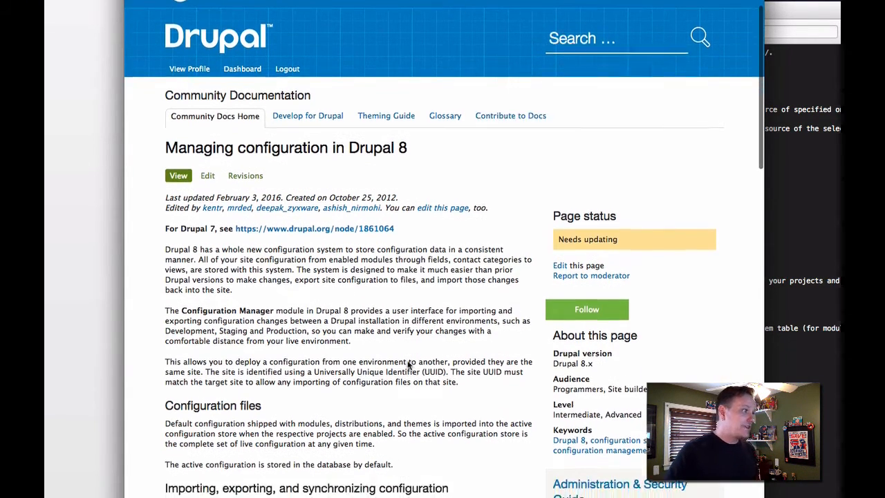
pyautogui.scroll(-3)
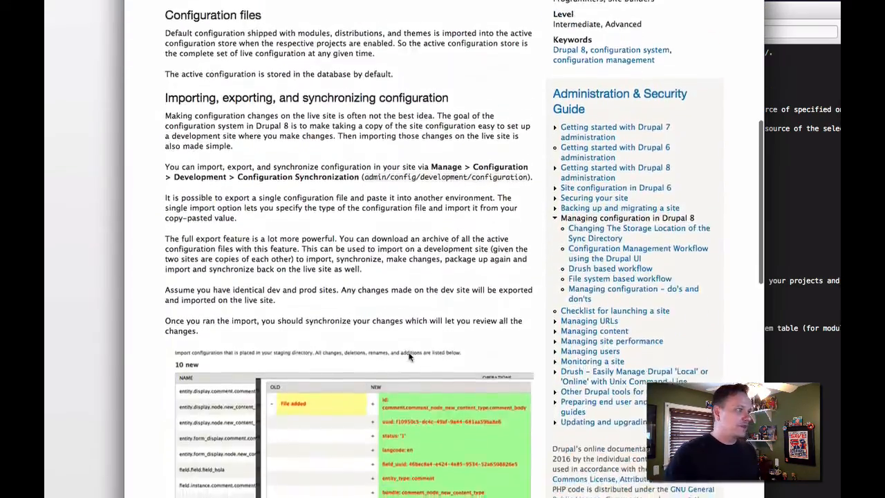
pyautogui.scroll(3)
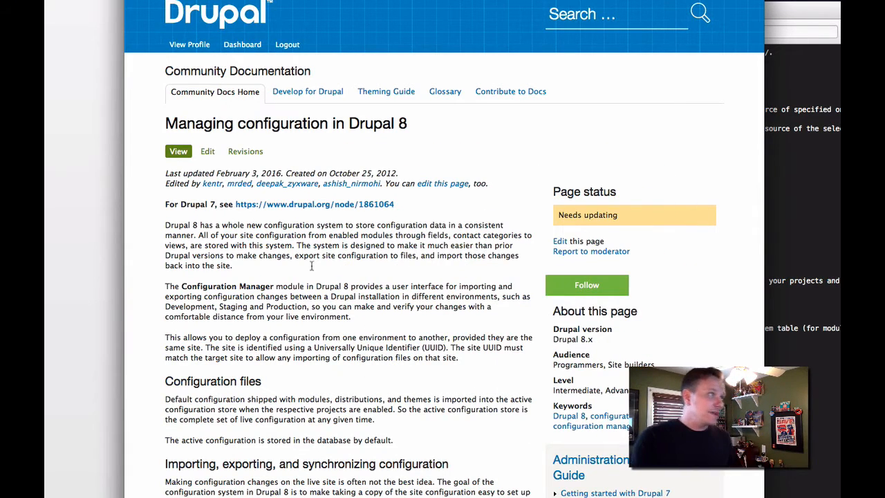
pyautogui.scroll(-3)
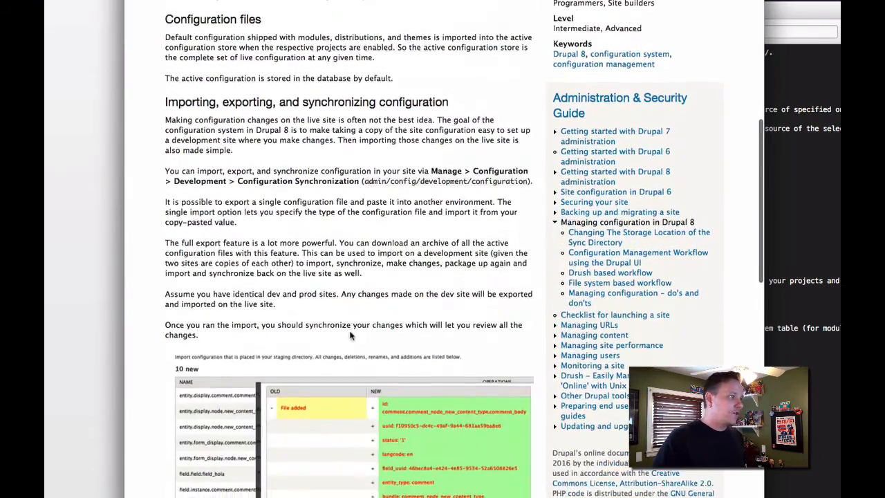
pyautogui.scroll(-3)
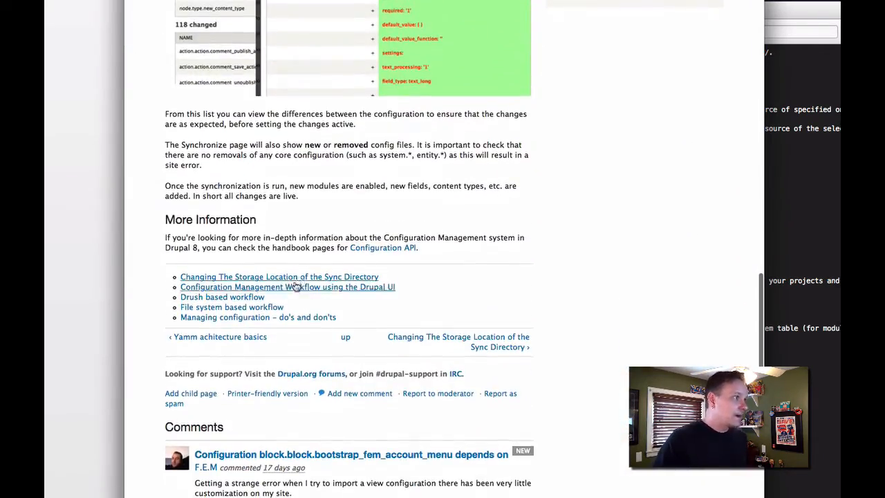
pyautogui.click(279, 277)
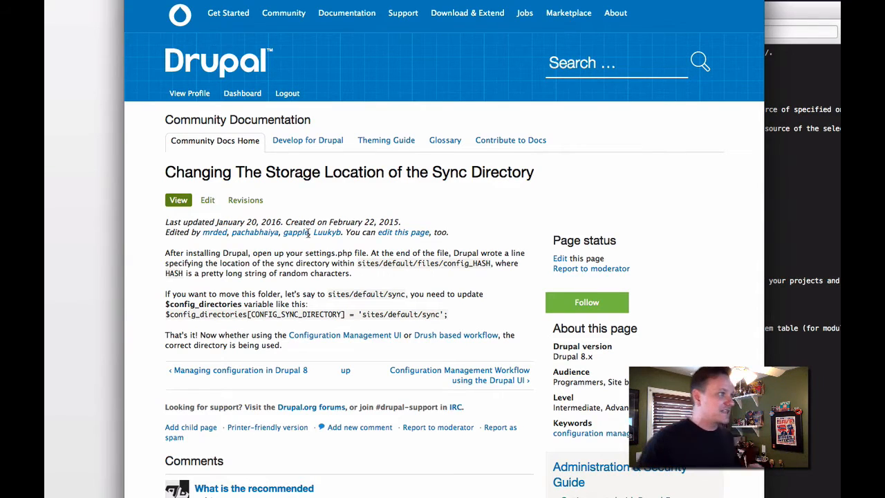
pyautogui.moveTo(371, 368)
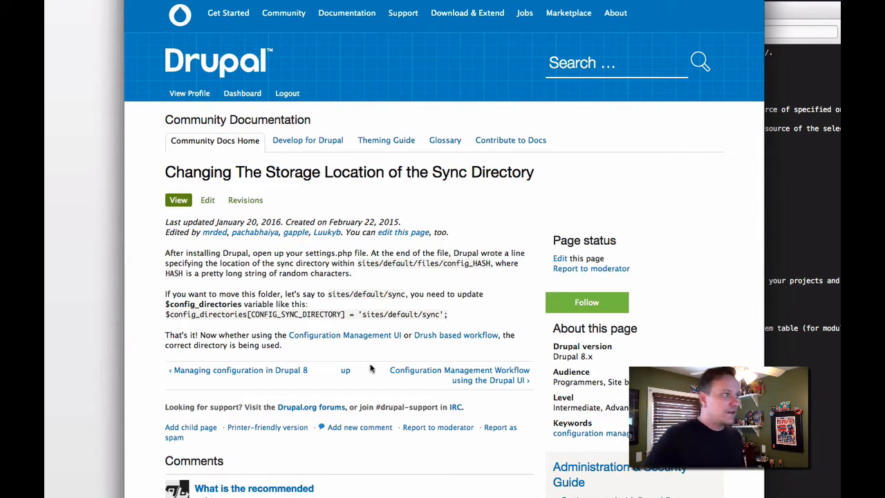
pyautogui.moveTo(376, 366)
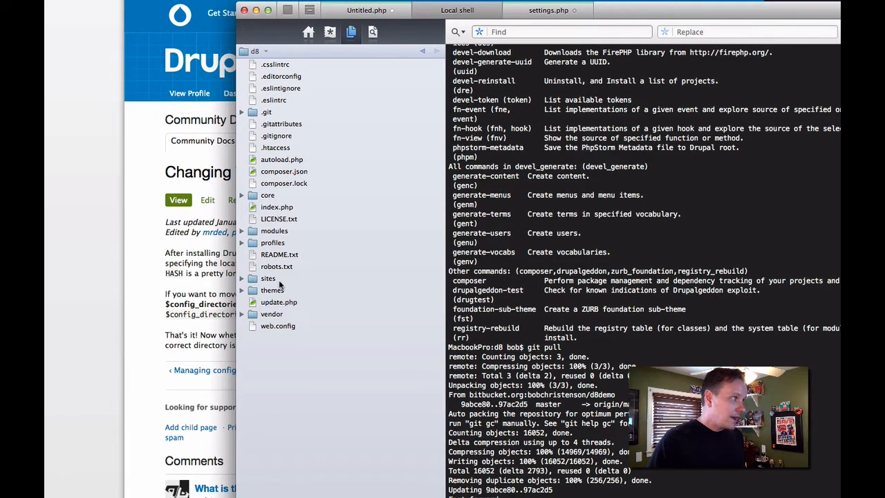
# - Add $config_directories['sync'] = 'sites/default/custom-sync'; to sites/default/settings.php and create the custom-sync folder
pyautogui.click(548, 10)
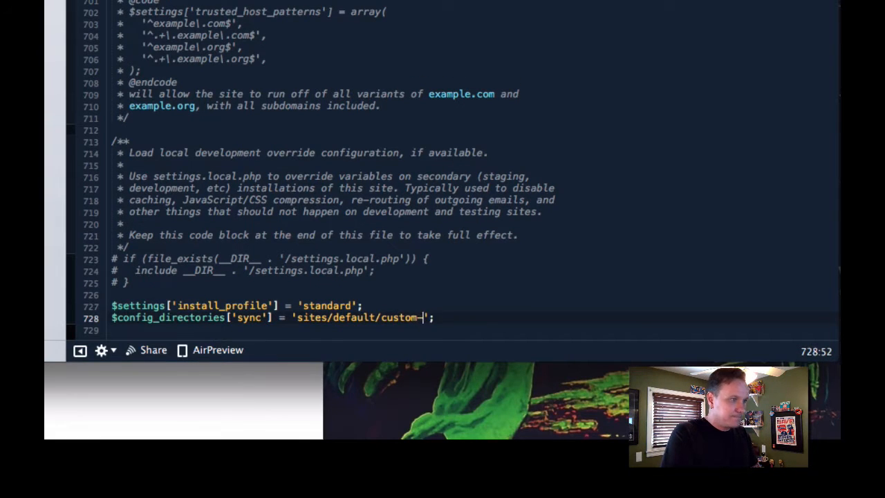
pyautogui.write('sync')
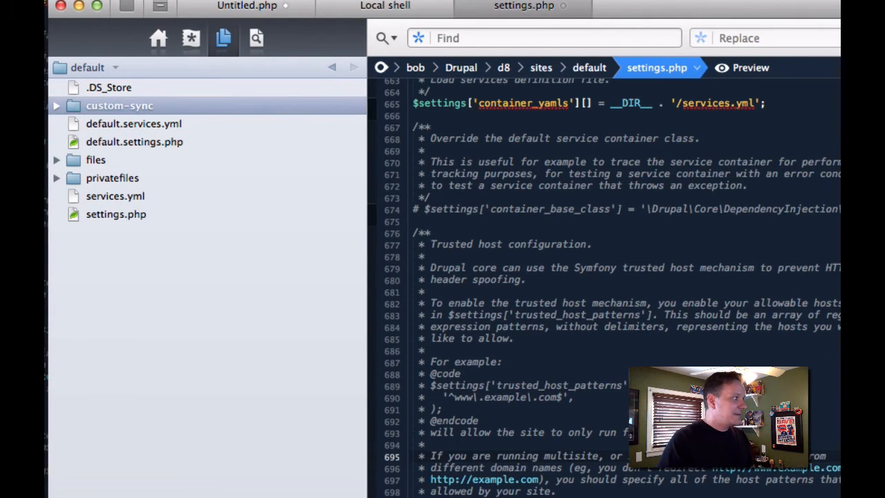
# - Complete the sync path at the end of settings.php so it reads sites/default/custom-sync
pyautogui.scroll(-3)
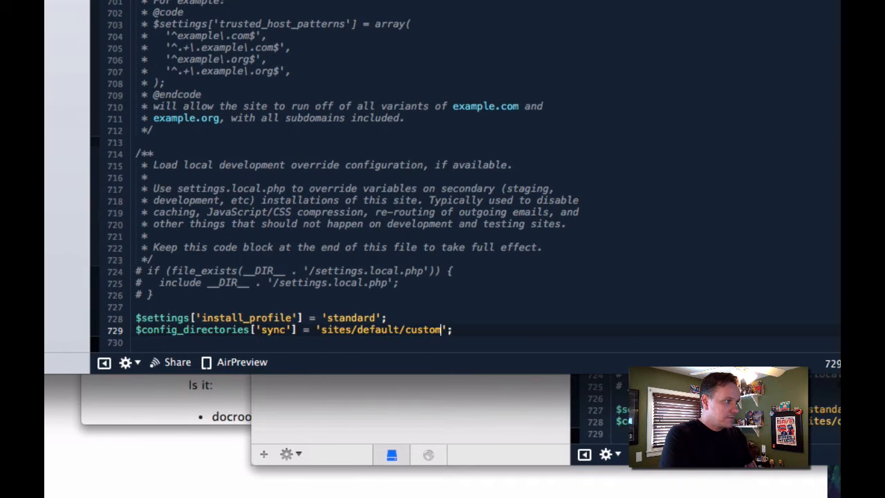
pyautogui.write('-sync')
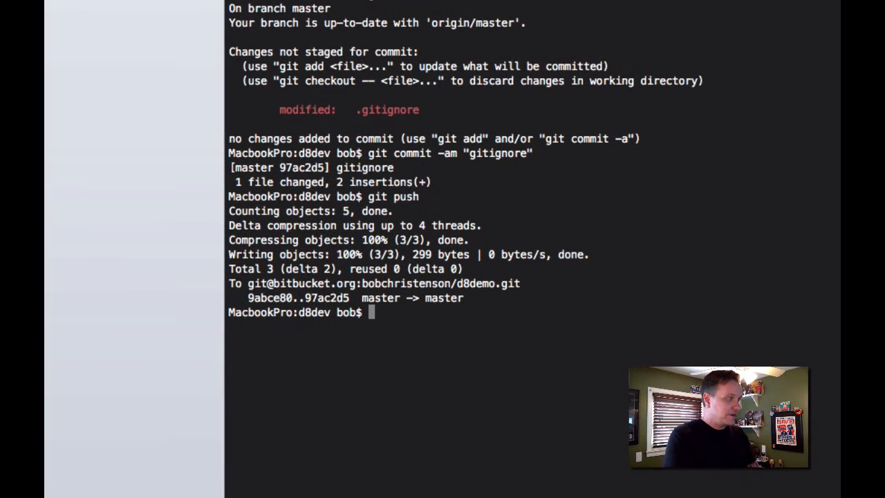
# - Run git status to confirm the working tree is clean
pyautogui.write('git')
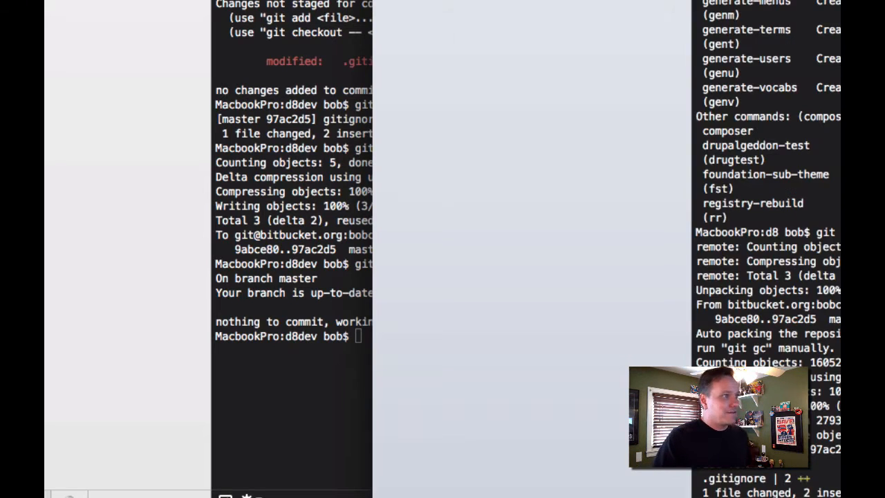
pyautogui.scroll(-3)
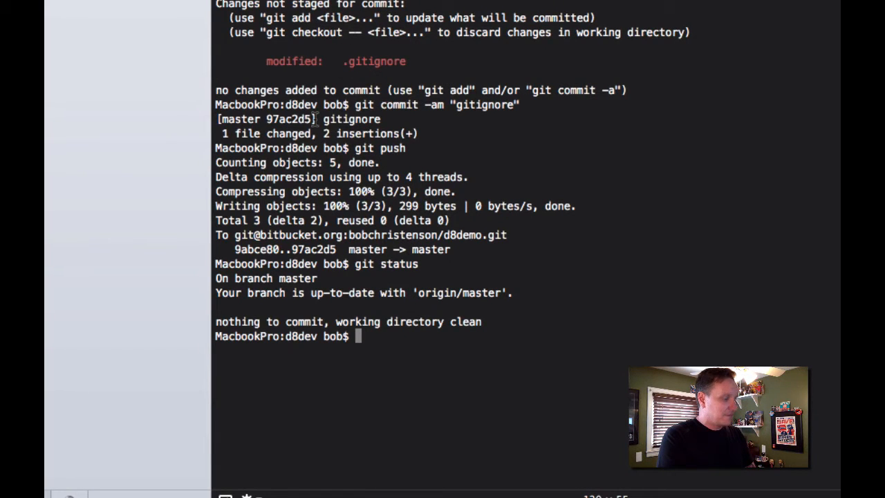
# - Export the site configuration to sites/default/custom-sync with drush cex, confirming the prompt
pyautogui.write('dru')
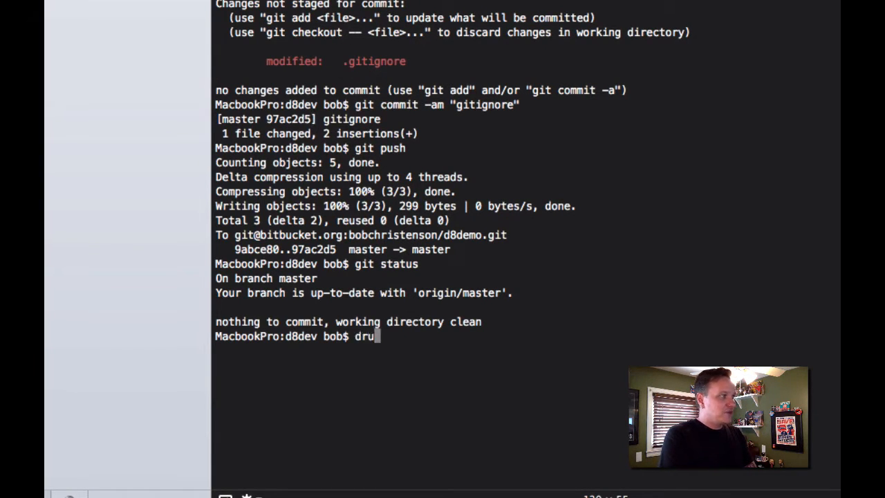
pyautogui.write('sh')
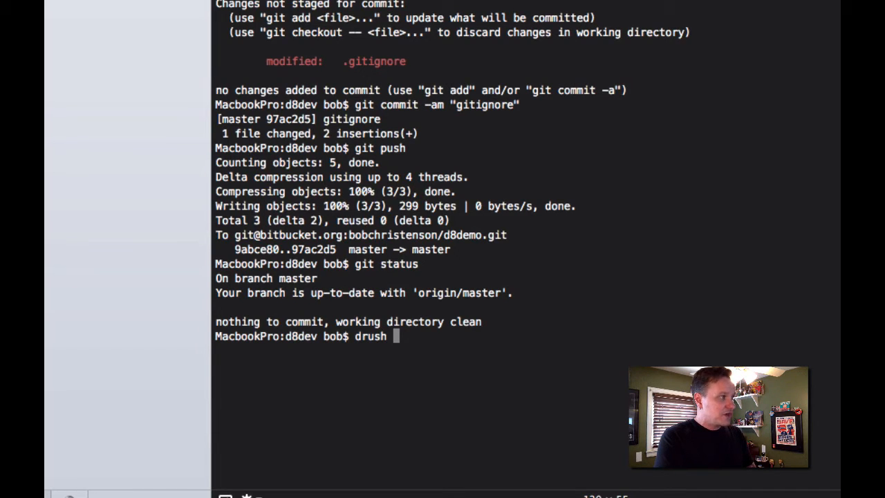
pyautogui.write('cex')
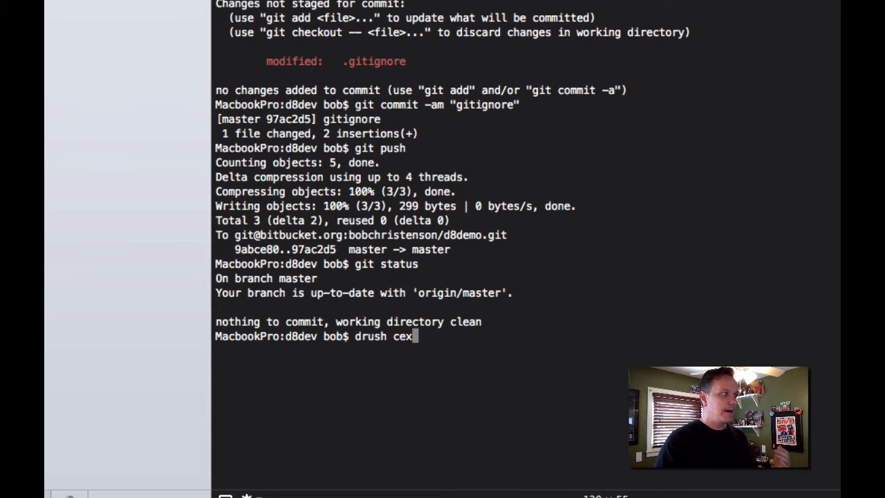
pyautogui.press('Return')
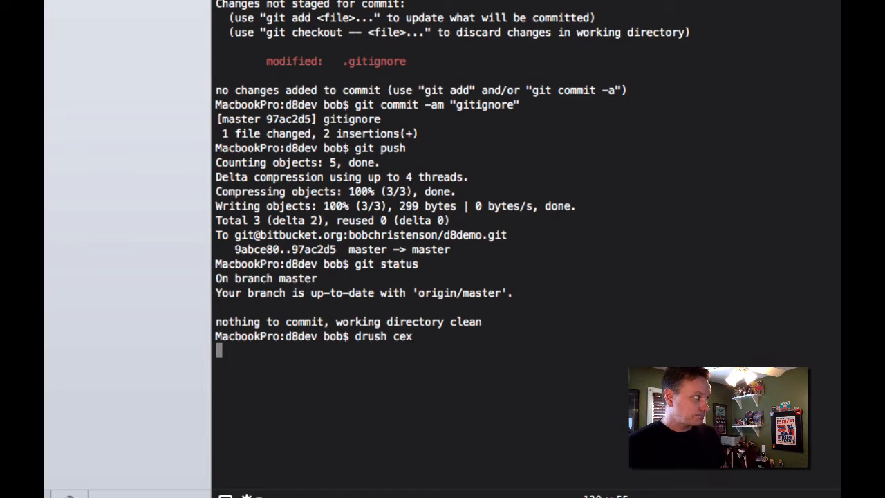
pyautogui.press('Return')
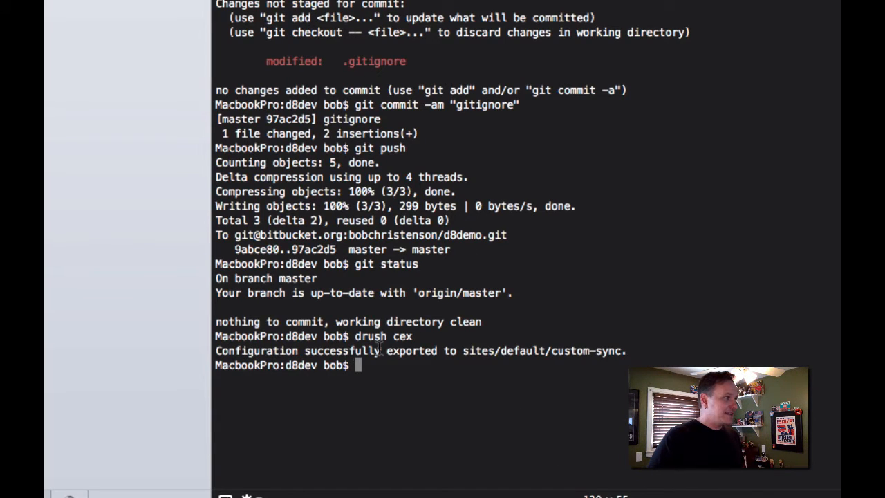
pyautogui.moveTo(512, 338)
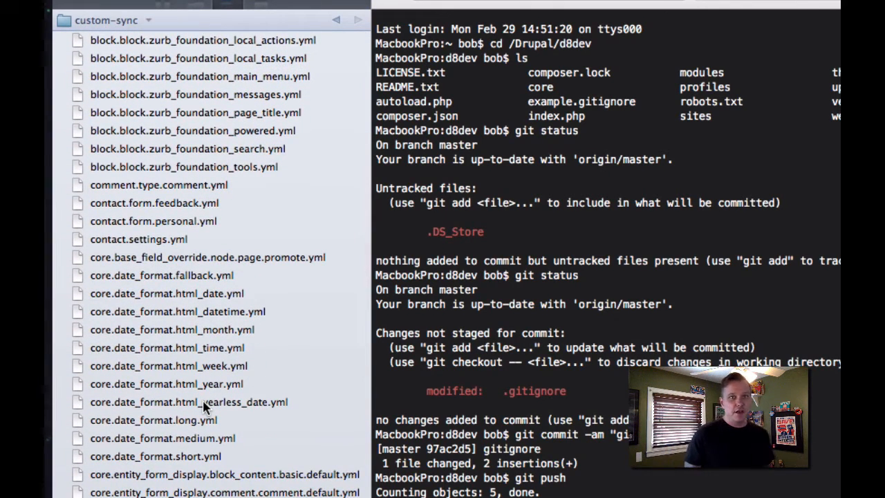
# - Browse the exported configuration .yml files inside the custom-sync folder
pyautogui.scroll(-3)
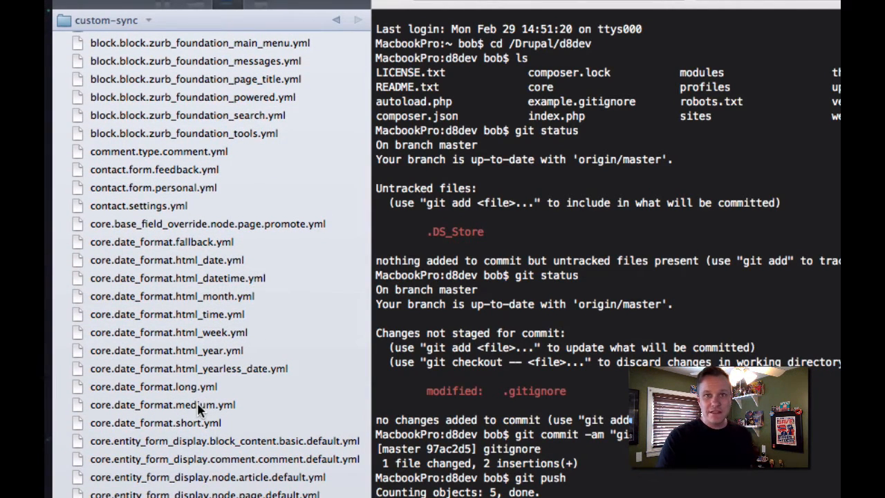
pyautogui.scroll(-3)
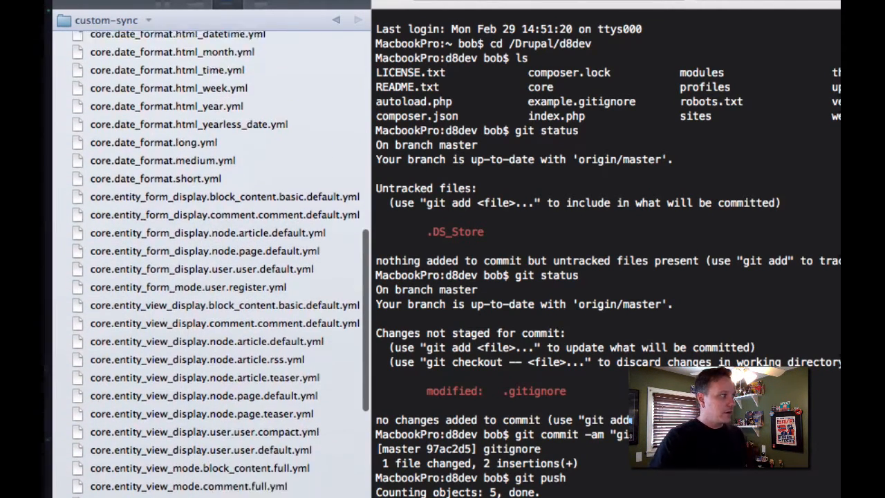
pyautogui.scroll(-3)
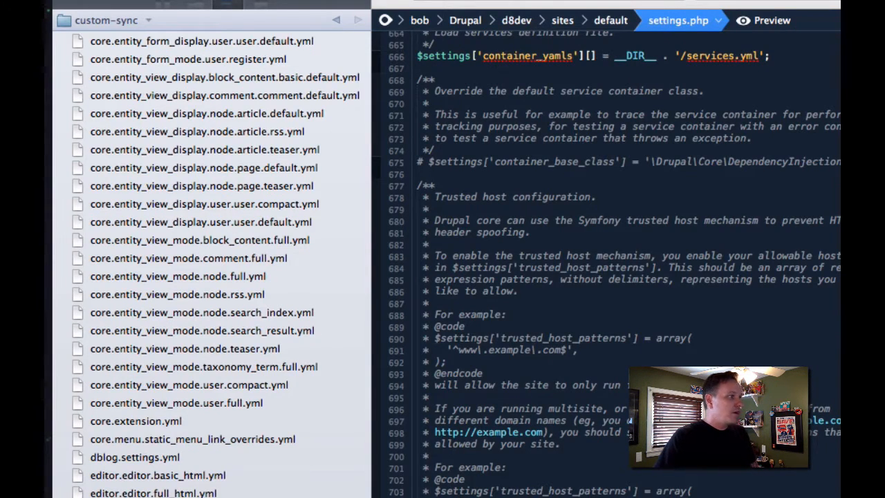
pyautogui.moveTo(545, 210)
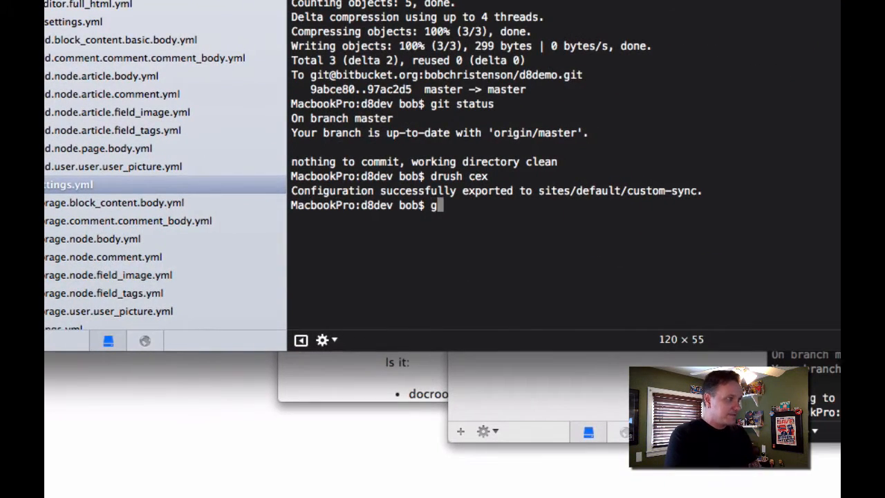
# - Stage and commit the custom-sync files as "create new custom export of configurations"
pyautogui.press('Return')
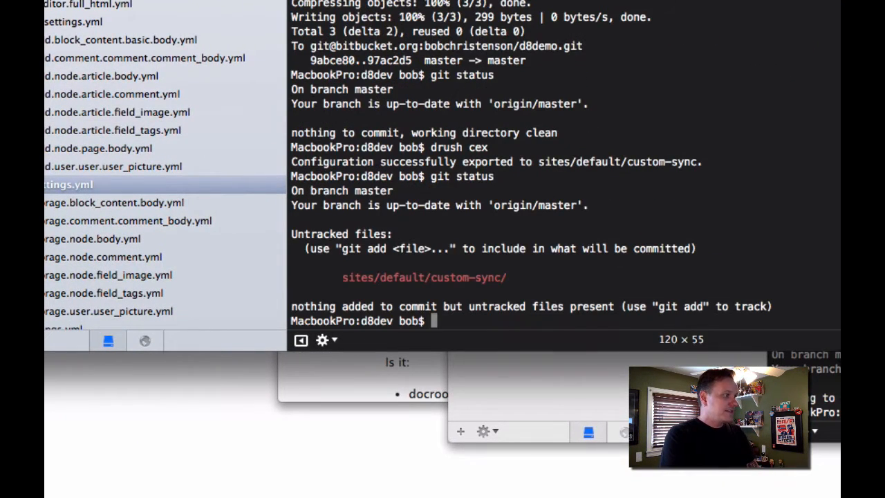
pyautogui.write('git add .')
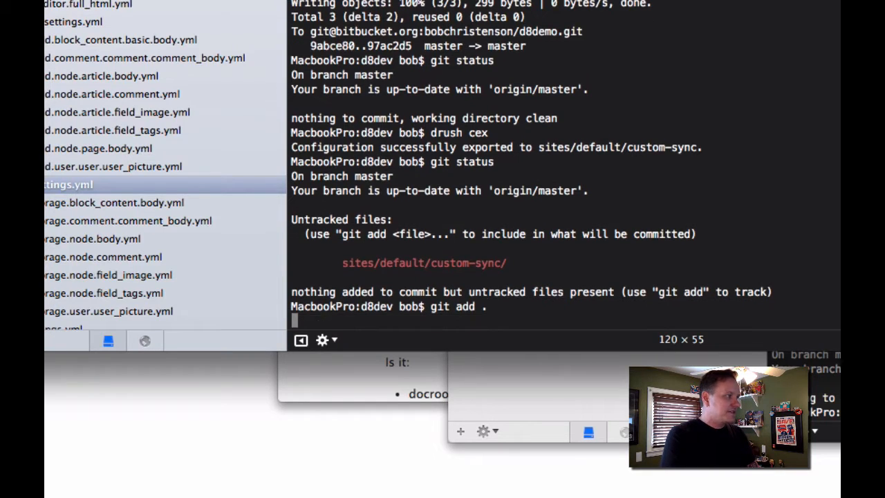
pyautogui.write('git commit -am "crew')
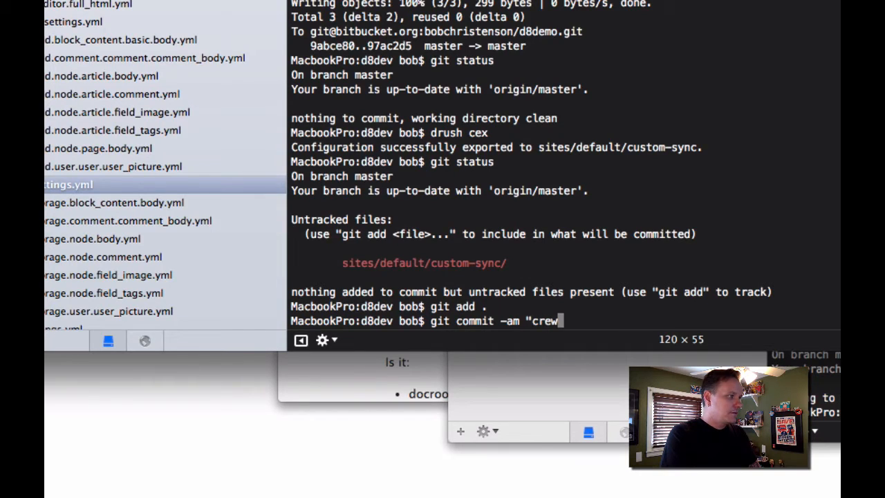
pyautogui.write('create new')
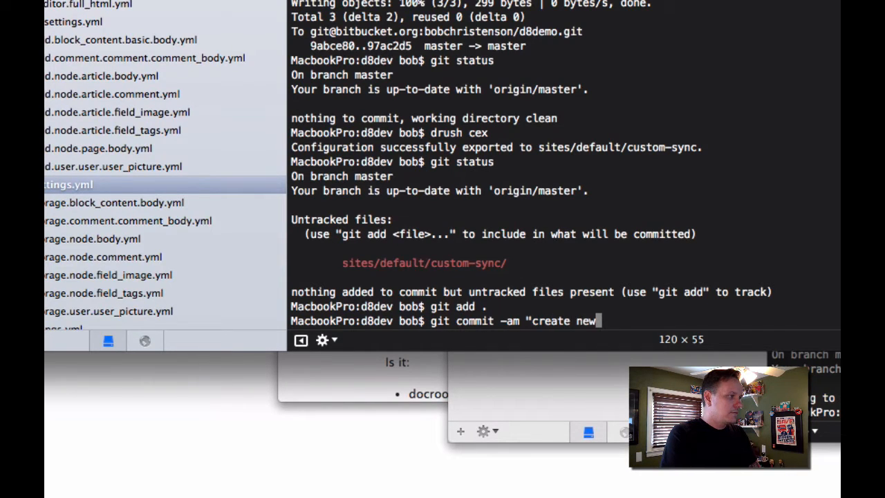
pyautogui.write('custom export of c')
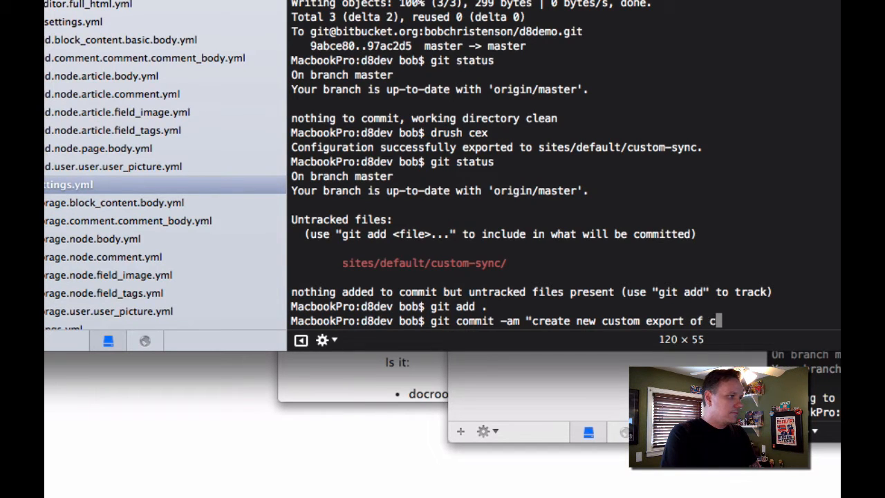
pyautogui.write('onfigurations"')
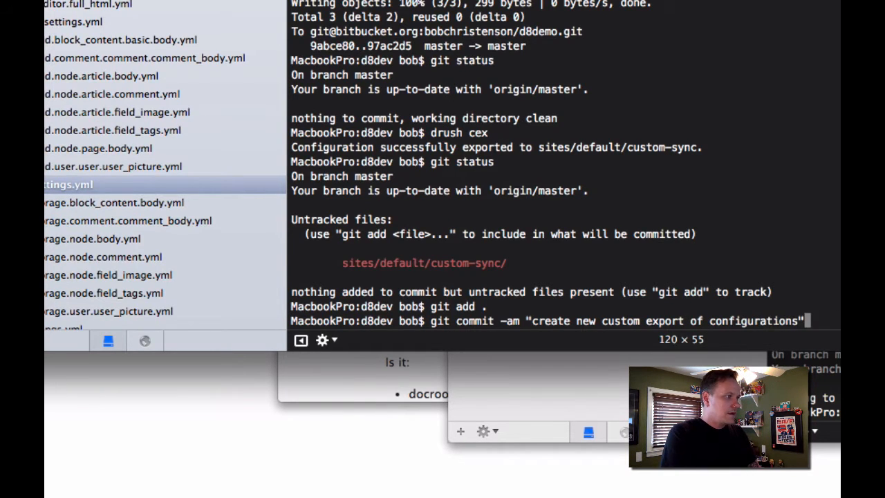
pyautogui.press('Return')
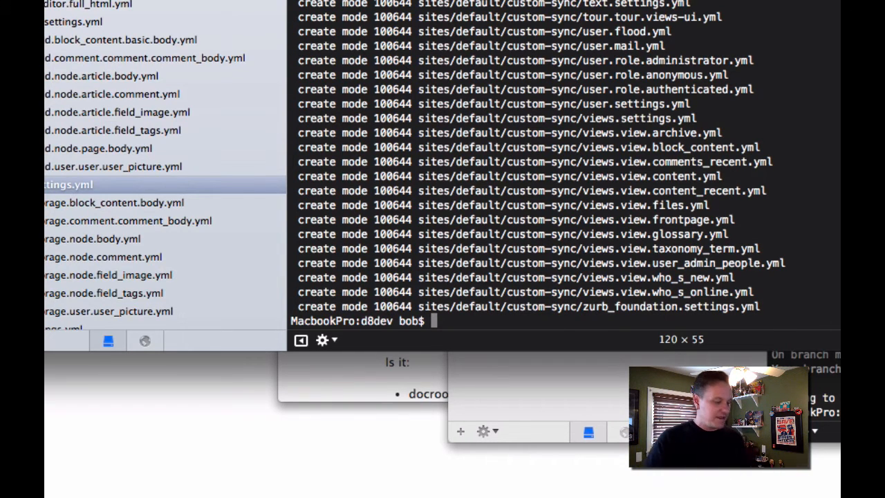
# - Start a git push to send the commit to the remote
pyautogui.write('gi')
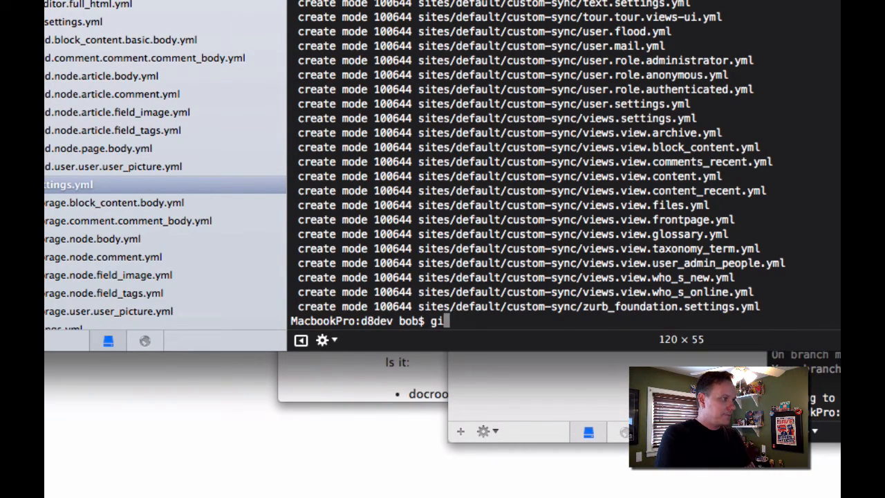
pyautogui.write('t push')
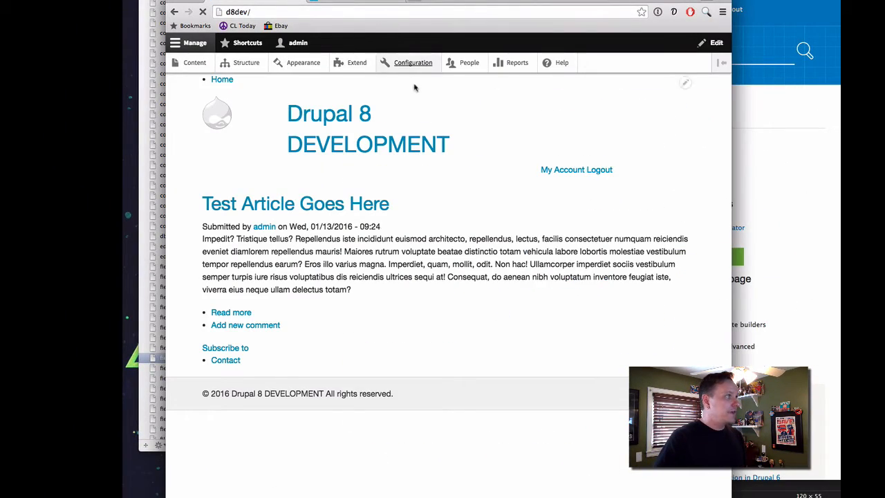
# - Check the dev site's Configuration synchronization page and its Import tab; no changes to import
pyautogui.click(412, 62)
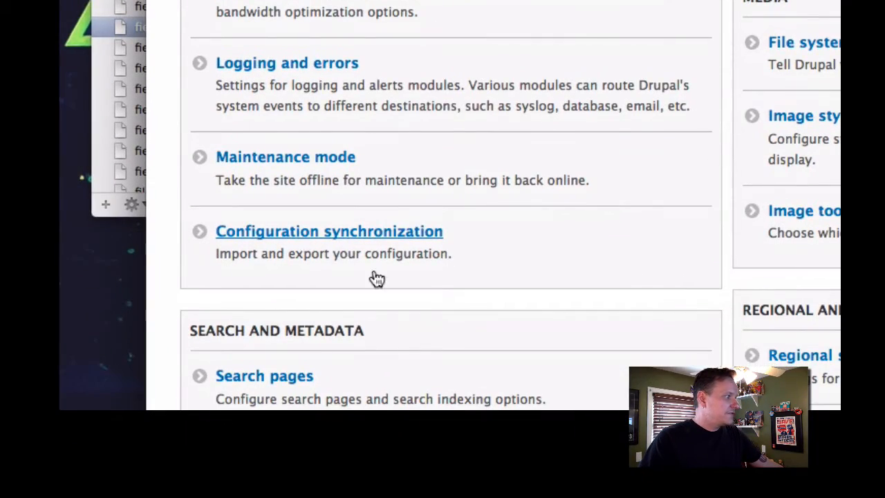
pyautogui.click(329, 231)
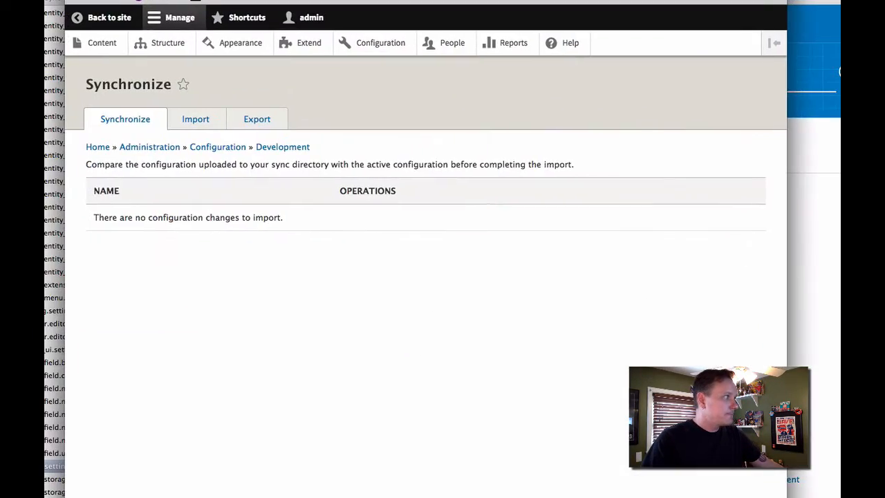
pyautogui.moveTo(213, 282)
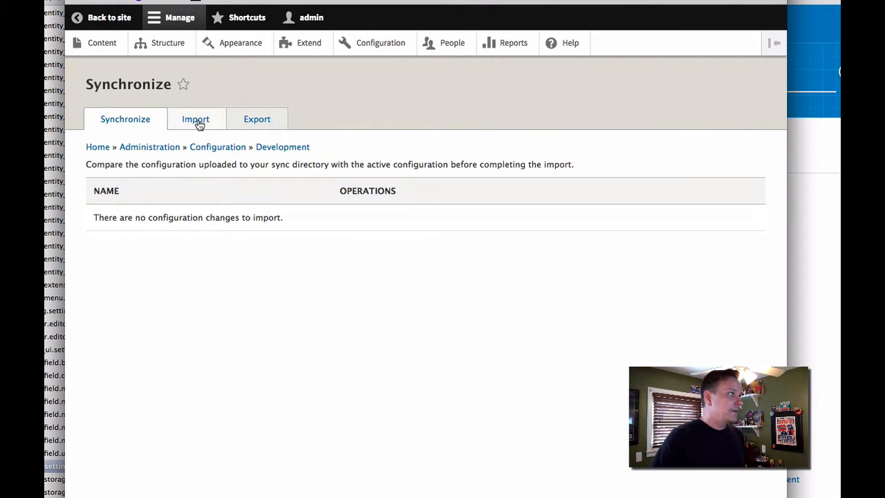
pyautogui.click(195, 119)
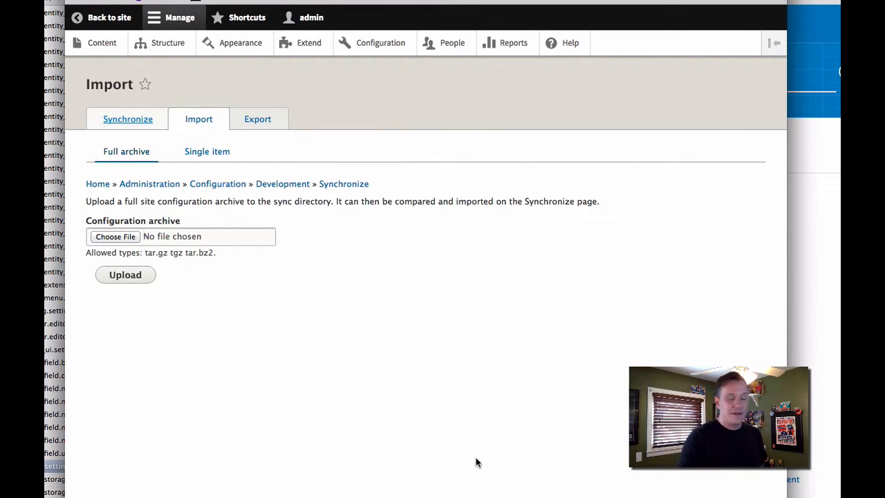
pyautogui.click(127, 119)
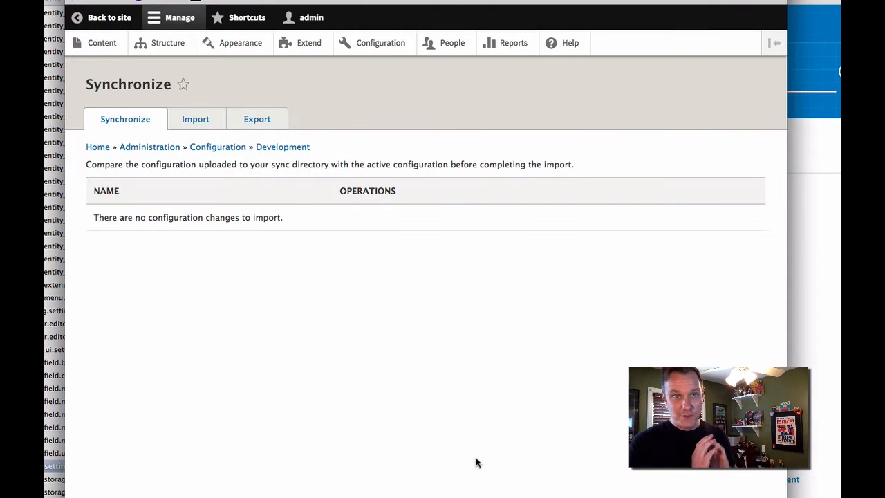
pyautogui.moveTo(813, 380)
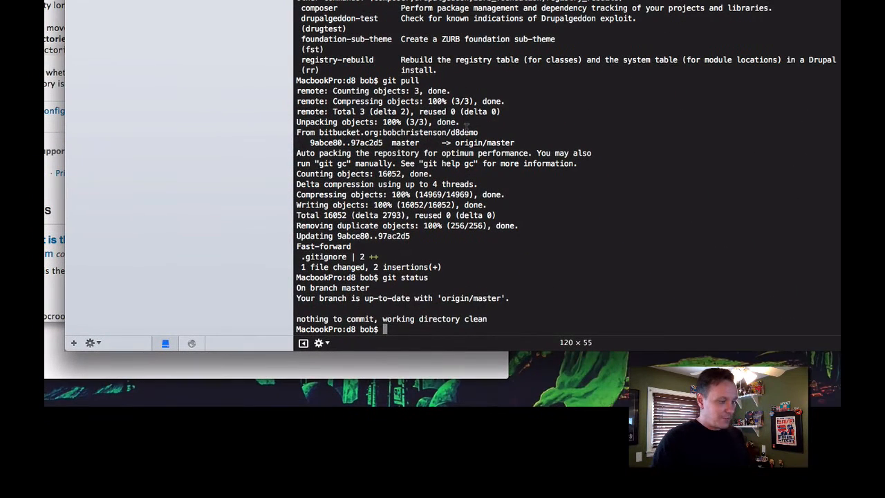
# - Pull the latest commit into the production copy with git pull
pyautogui.write('git pull')
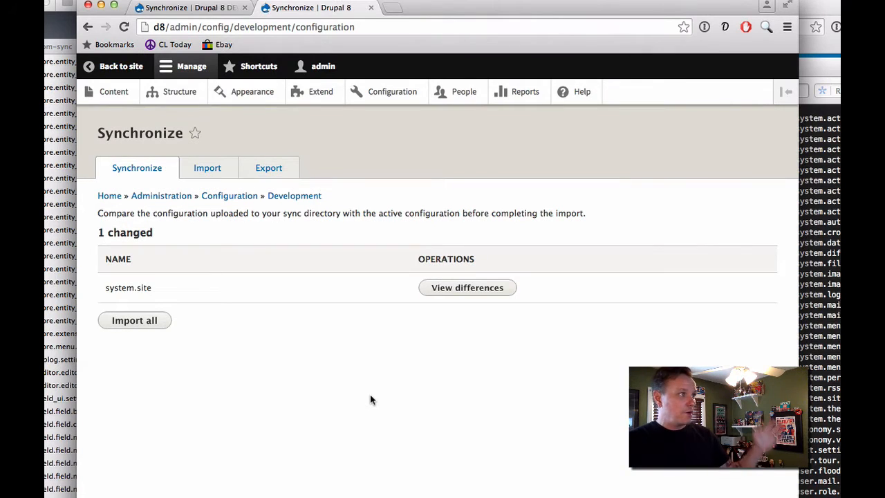
pyautogui.moveTo(357, 399)
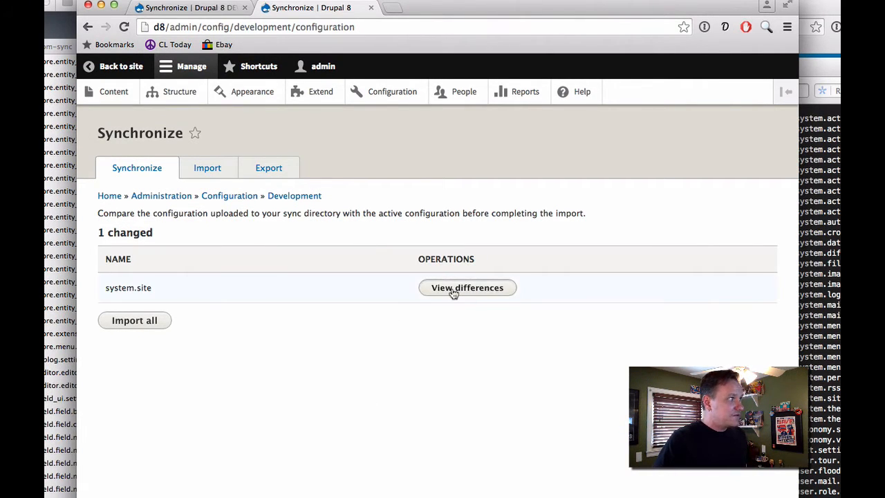
# - View the differences for the changed system.site item on the production Synchronize page
pyautogui.click(467, 287)
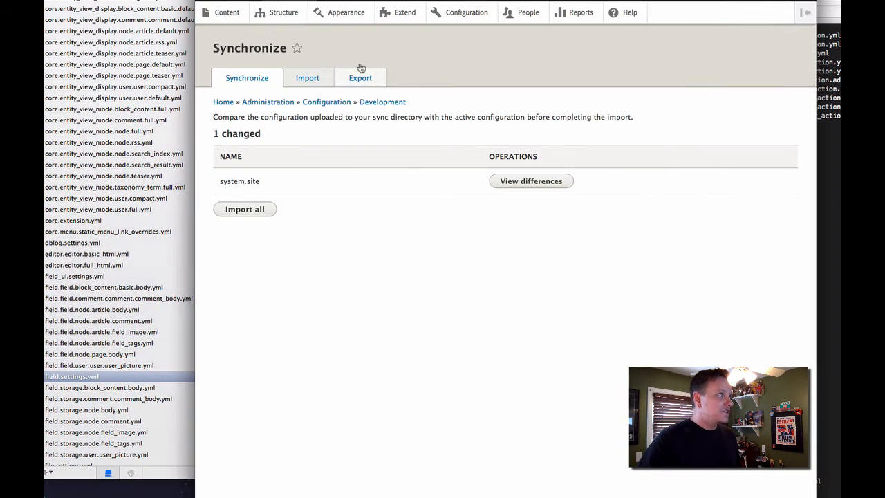
# - Show the dev site's home page, then return to the production Synchronize tab listing system.site
pyautogui.click(243, 209)
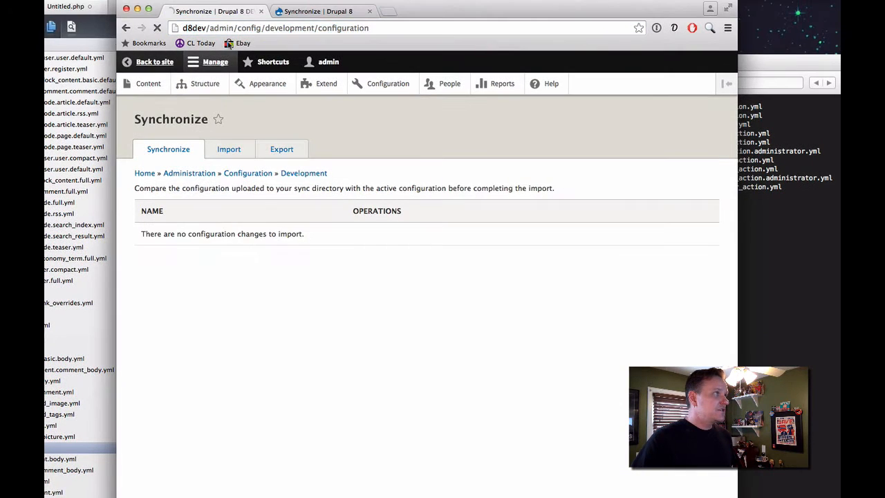
pyautogui.click(155, 61)
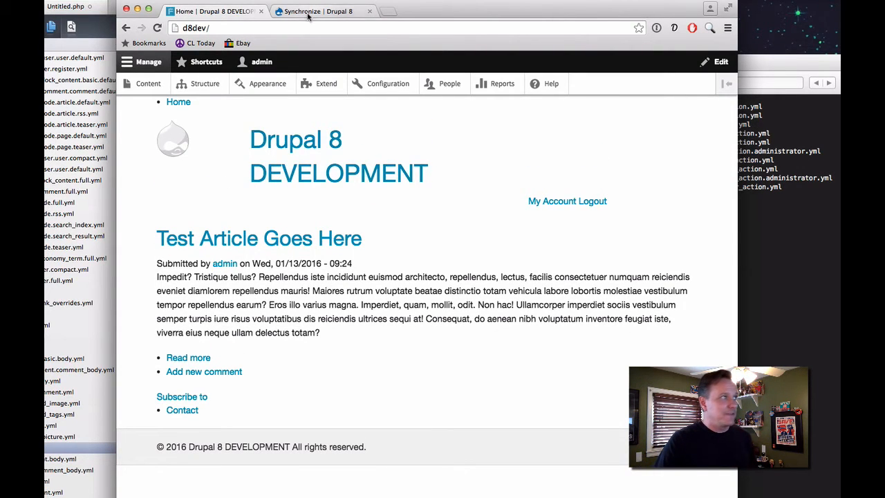
pyautogui.click(321, 11)
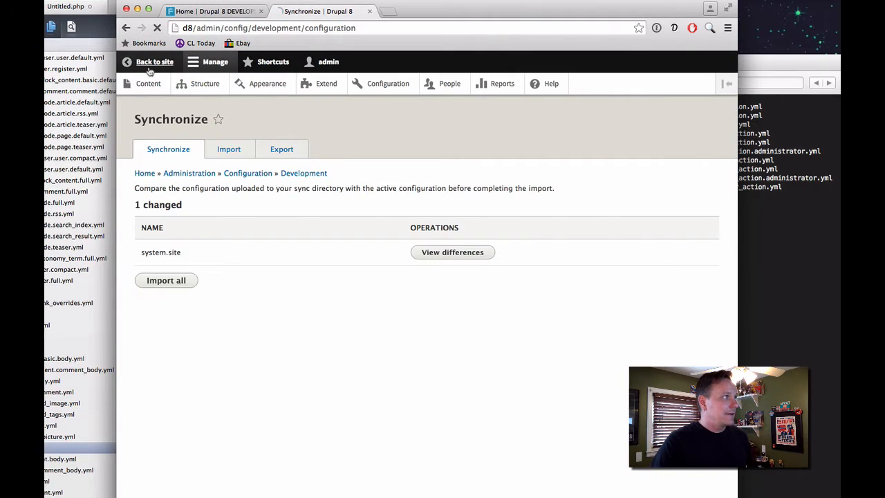
pyautogui.click(155, 61)
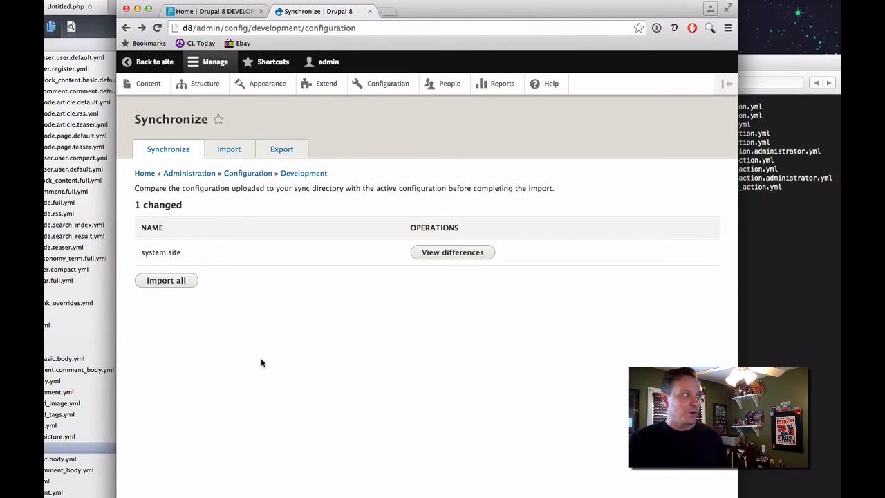
pyautogui.moveTo(317, 314)
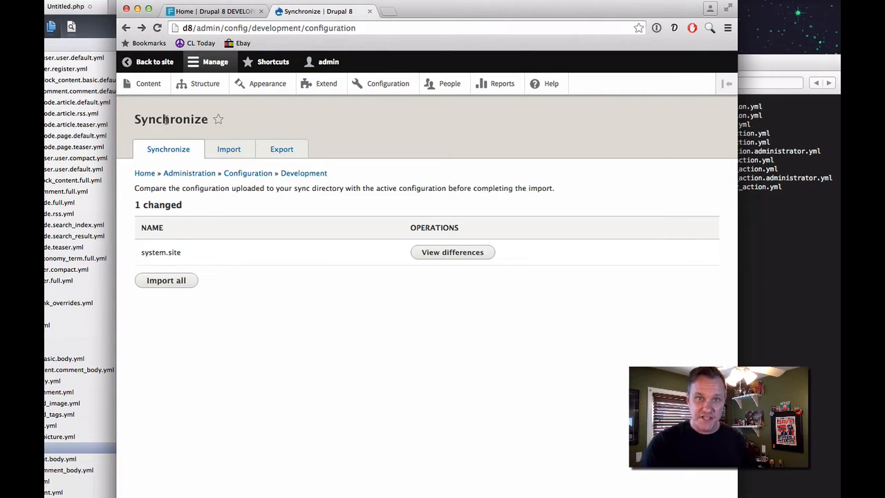
pyautogui.moveTo(337, 276)
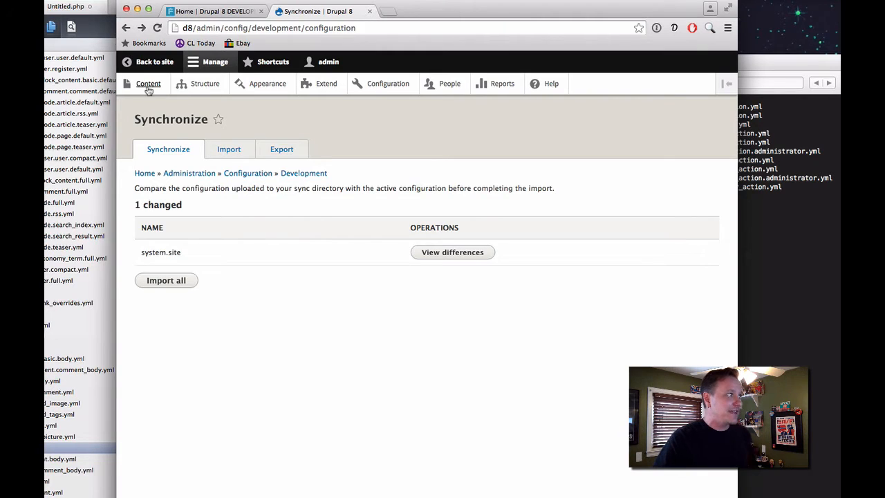
pyautogui.moveTo(194, 166)
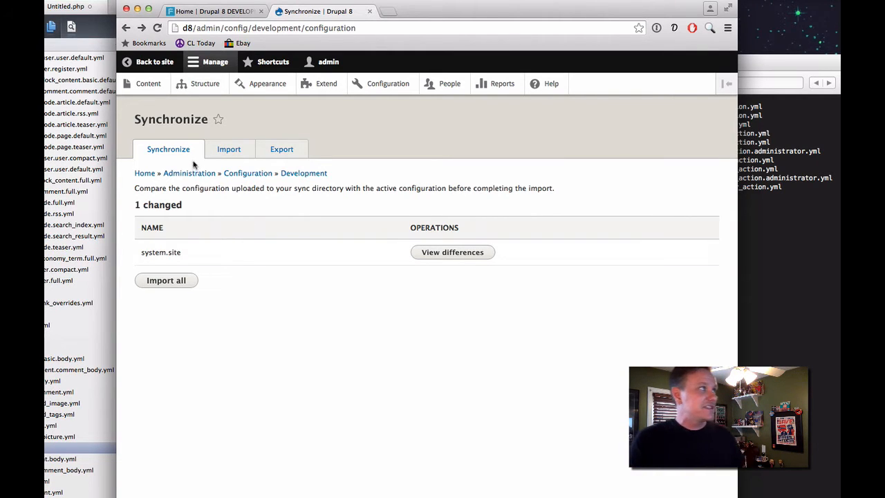
# - Import the pending system.site change on production and return to the site's home page
pyautogui.click(166, 279)
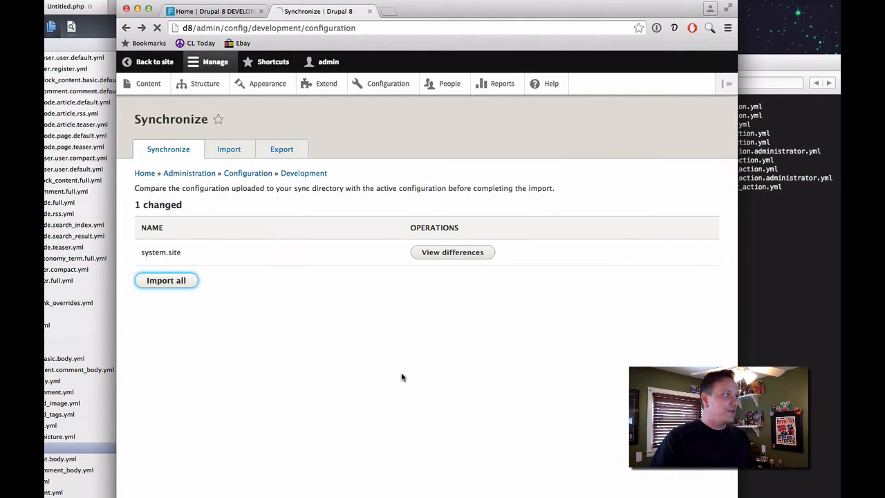
pyautogui.click(165, 280)
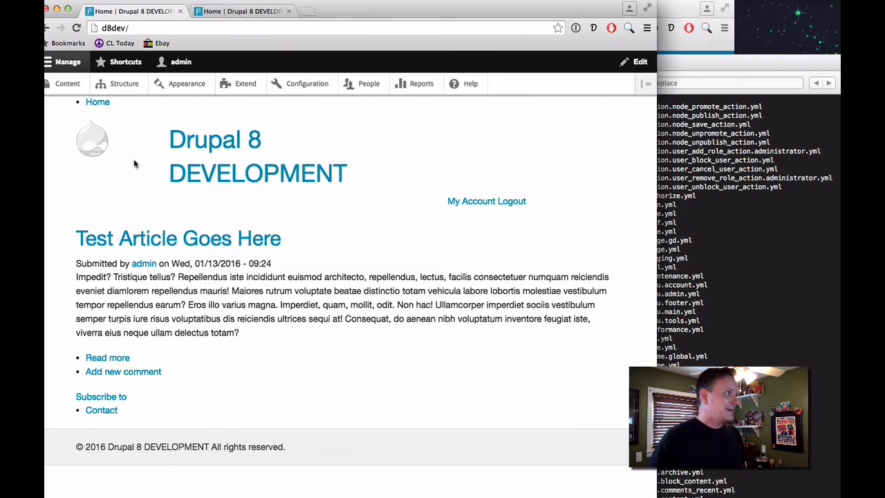
pyautogui.click(307, 83)
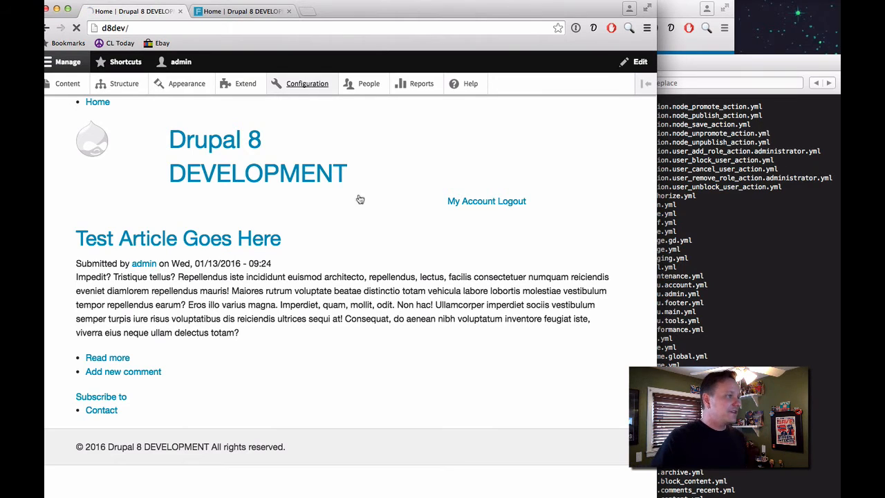
pyautogui.click(307, 83)
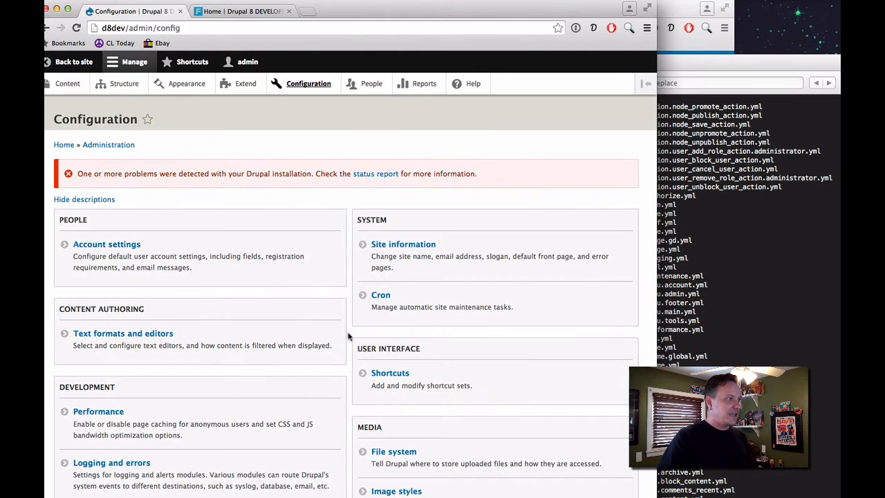
pyautogui.click(403, 244)
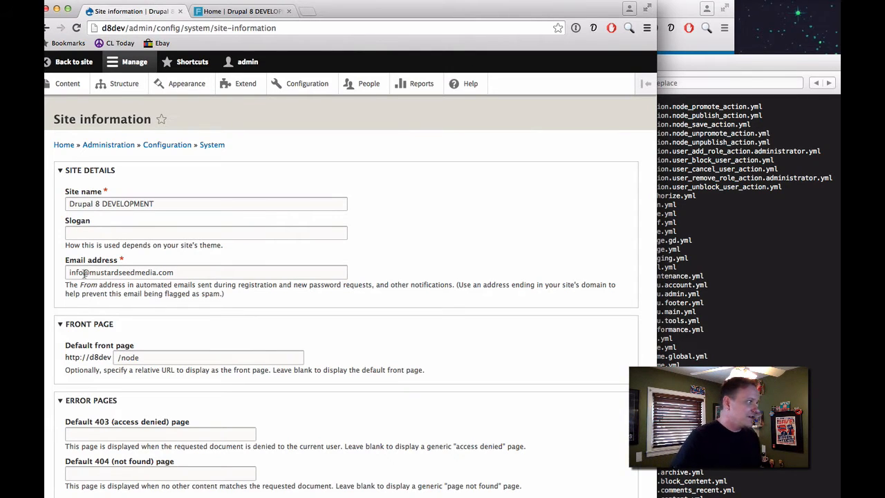
pyautogui.click(206, 271)
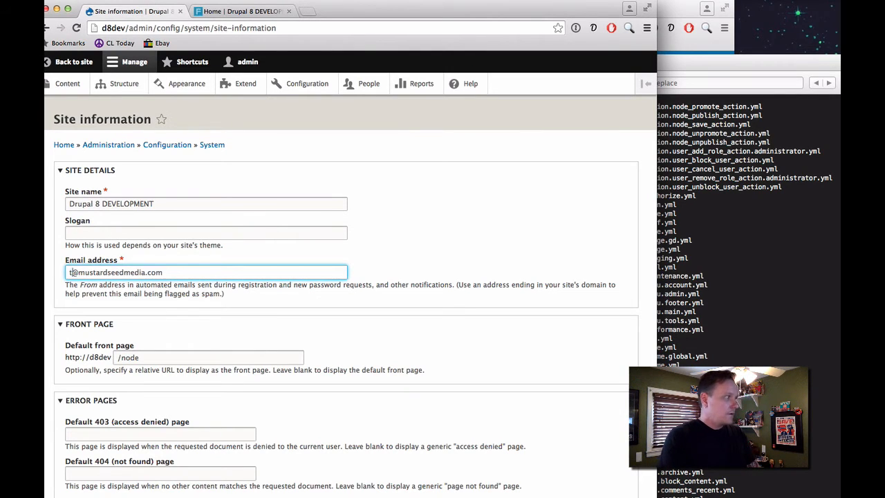
pyautogui.write('test')
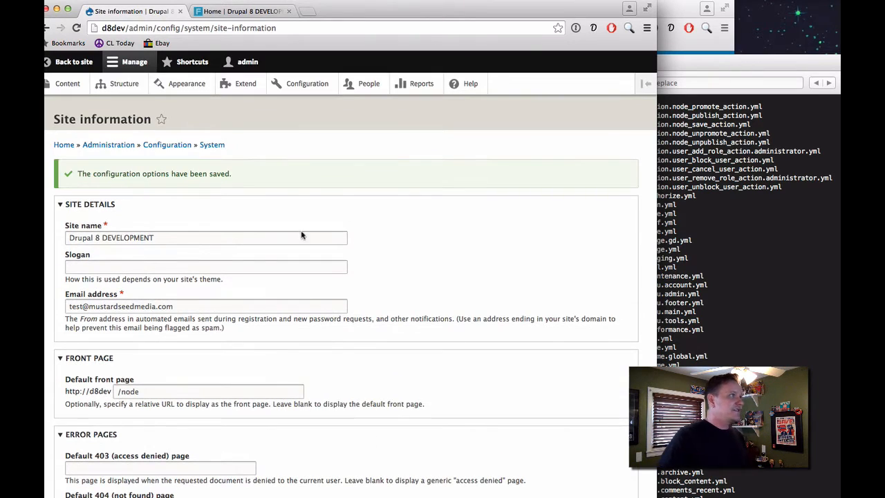
pyautogui.scroll(-3)
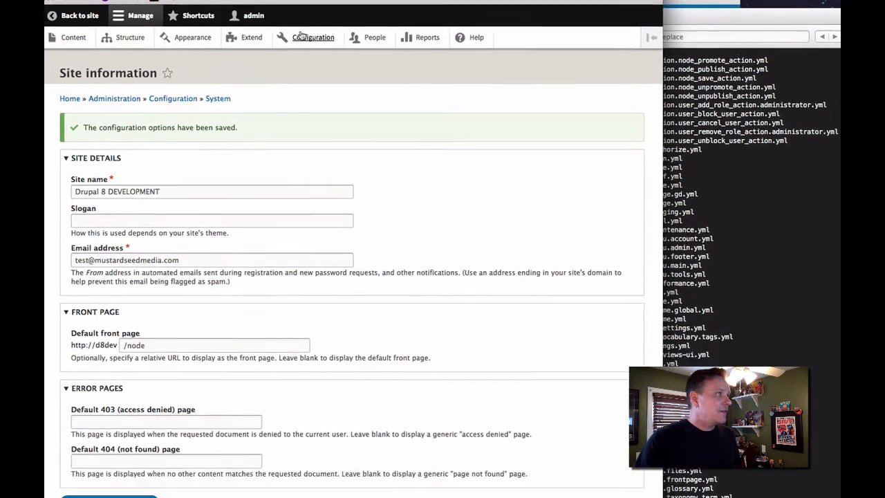
# - Go to Configuration synchronization from the Configuration overview
pyautogui.click(312, 37)
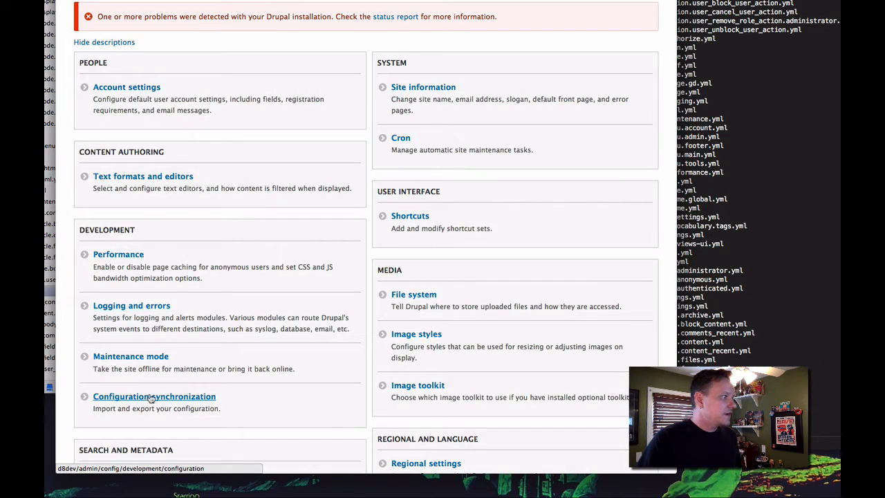
pyautogui.click(155, 395)
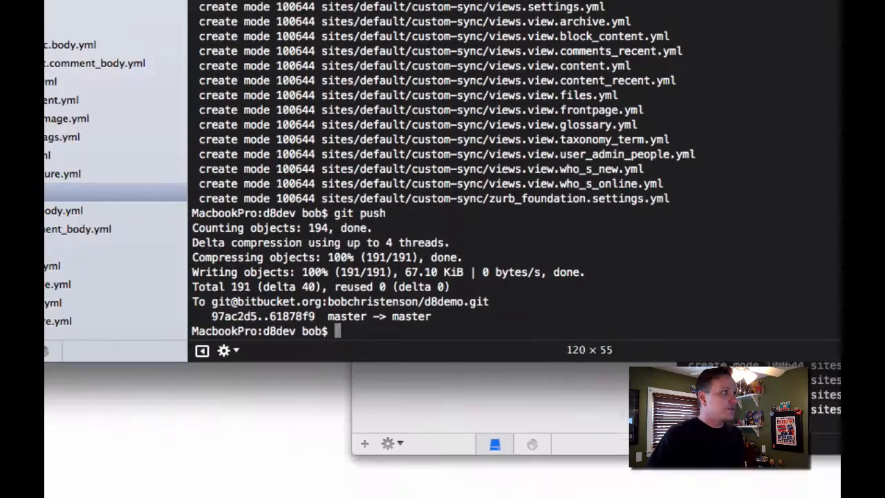
# - Export the changed config with drush cex, confirming with y, and check git status
pyautogui.write('drush e')
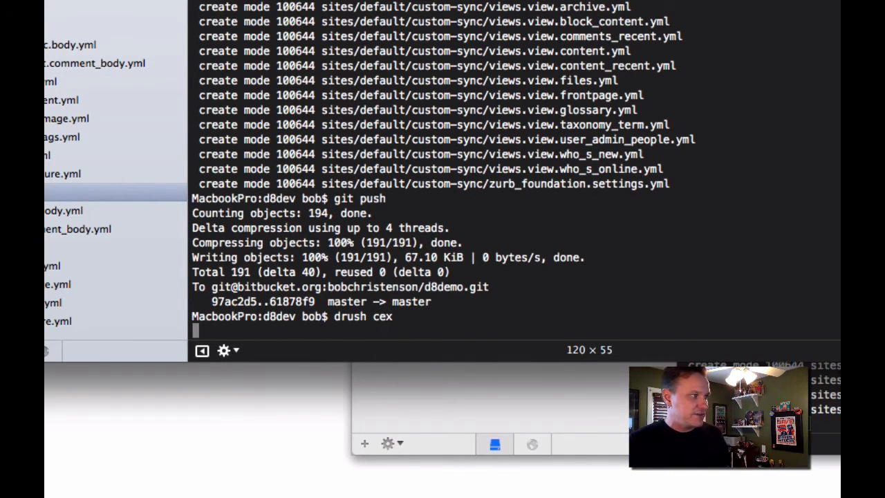
pyautogui.press('Return')
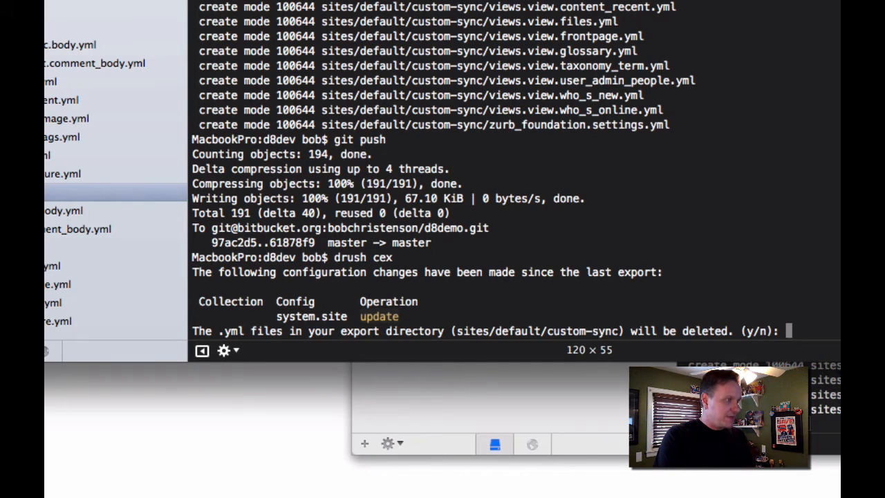
pyautogui.write('y')
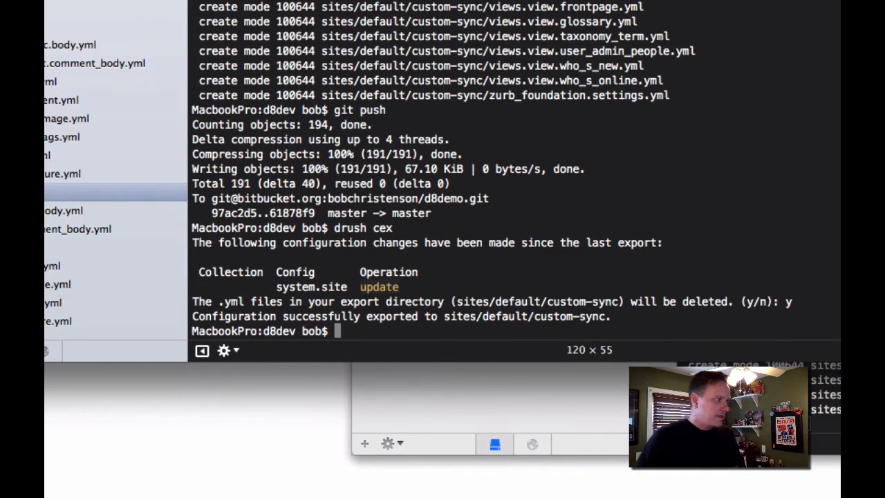
pyautogui.write('git status')
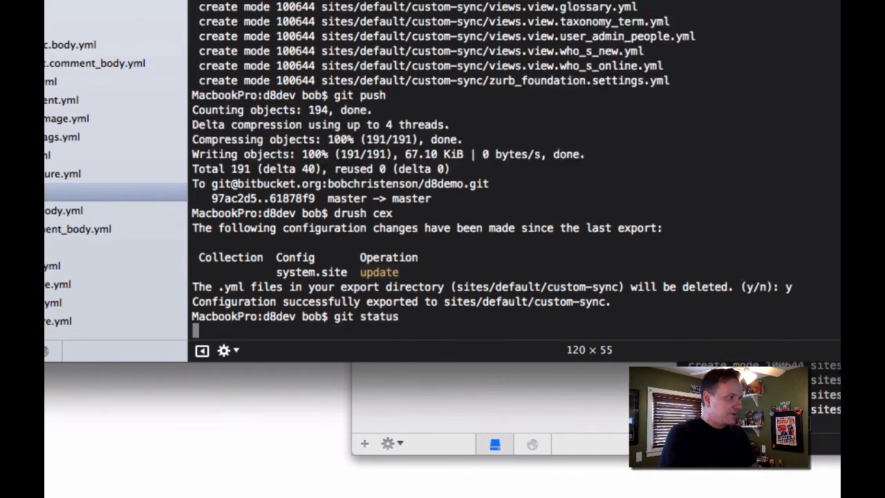
pyautogui.press('Return')
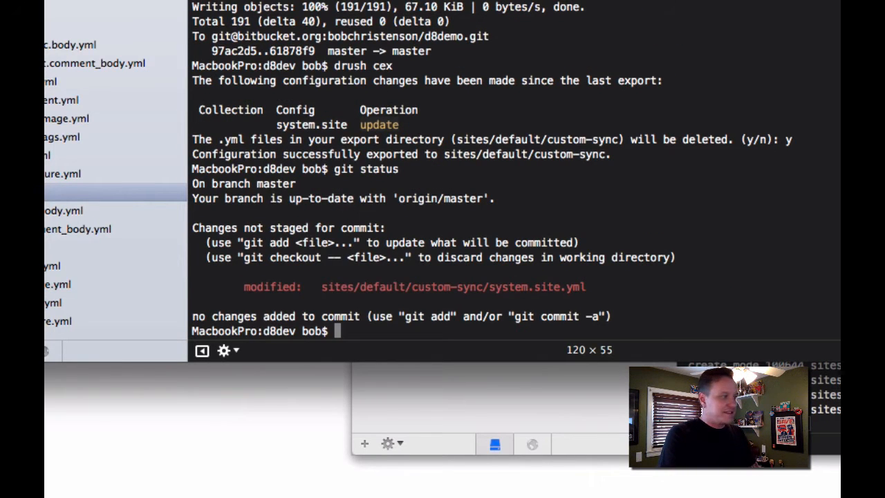
# - Commit the exported change as "update site email" and start a git push
pyautogui.write('git commit -0am "')
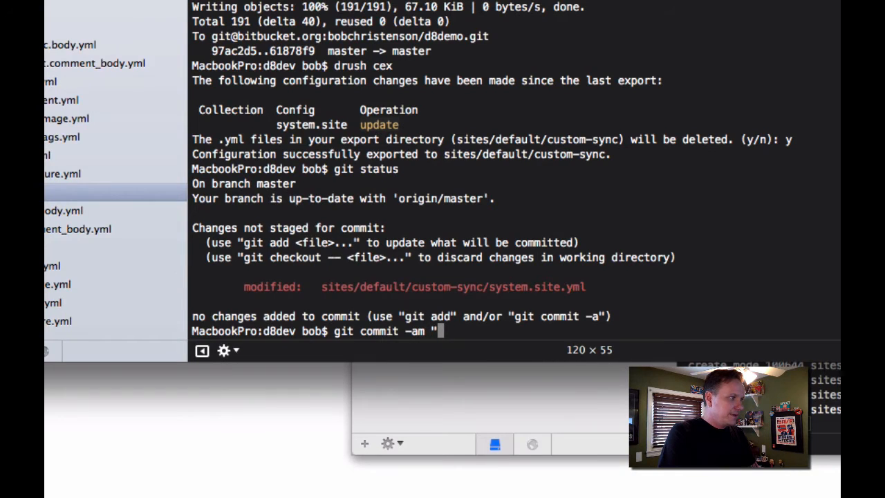
pyautogui.write('update site')
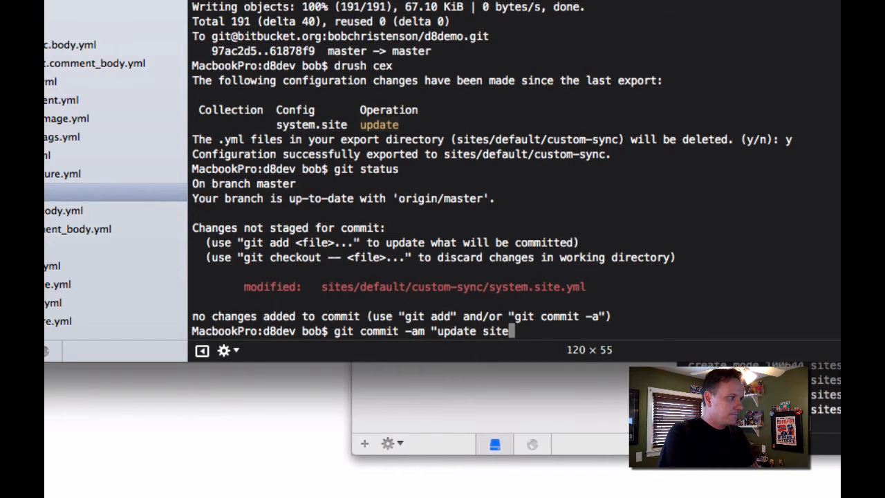
pyautogui.press('Return')
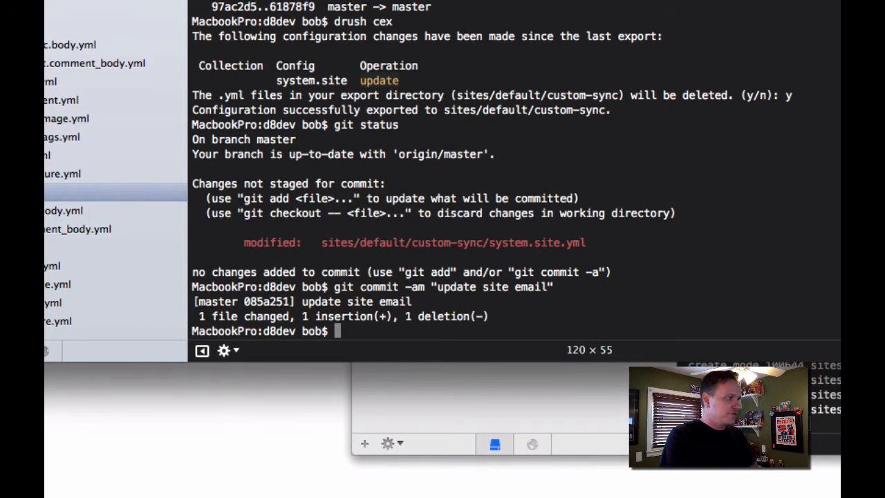
pyautogui.write('git push')
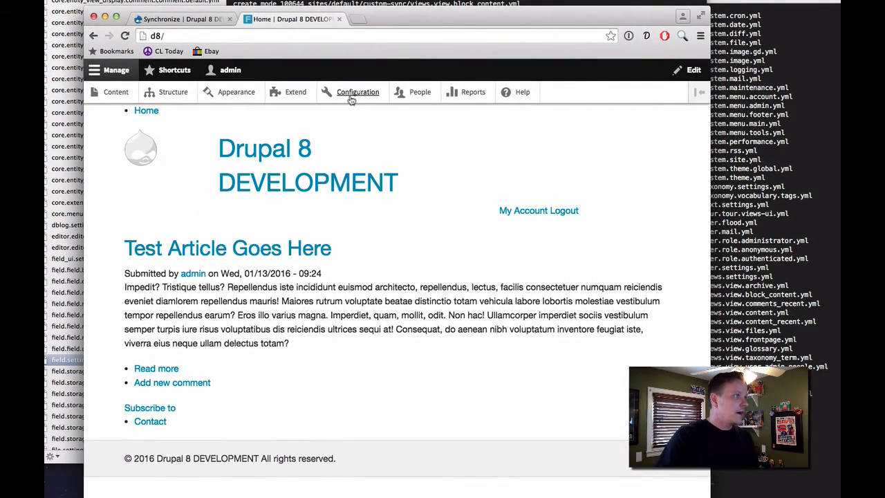
# - Check production's current email in Site information, then go to Configuration synchronization
pyautogui.click(356, 91)
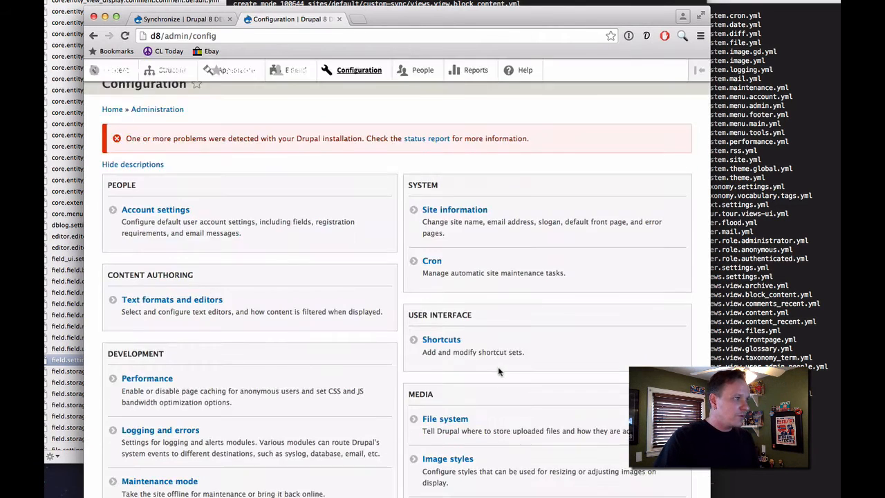
pyautogui.scroll(-3)
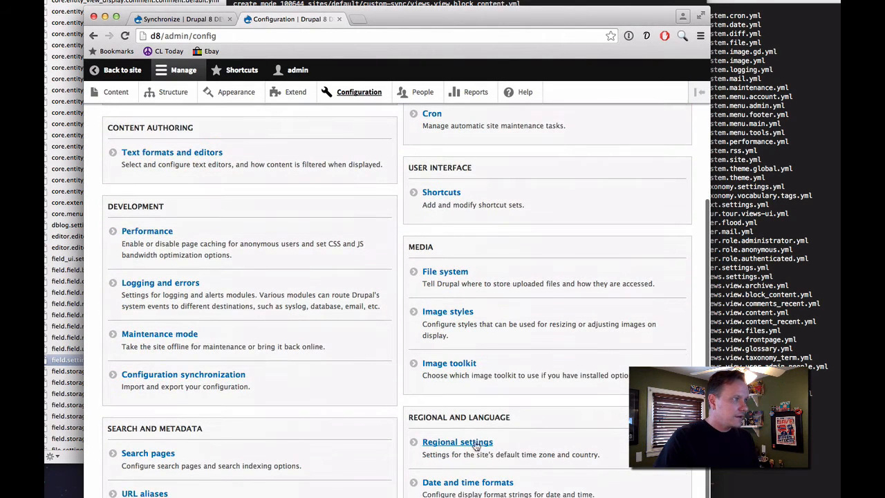
pyautogui.scroll(3)
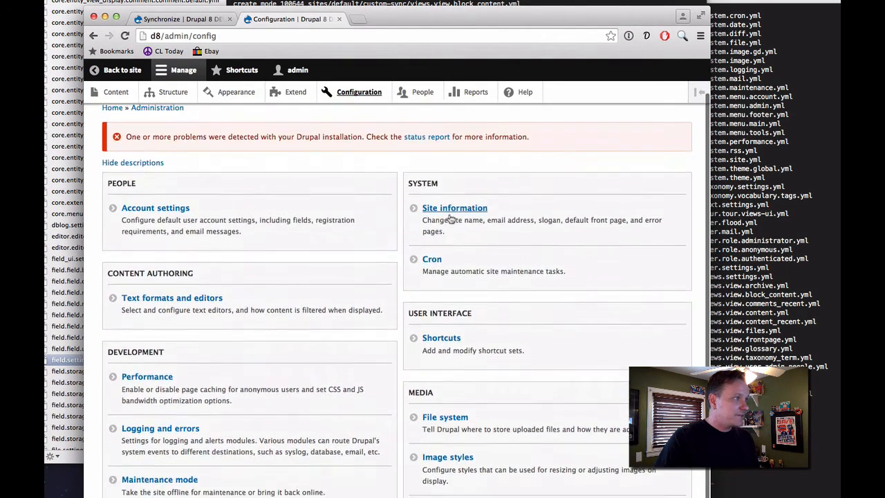
pyautogui.click(454, 207)
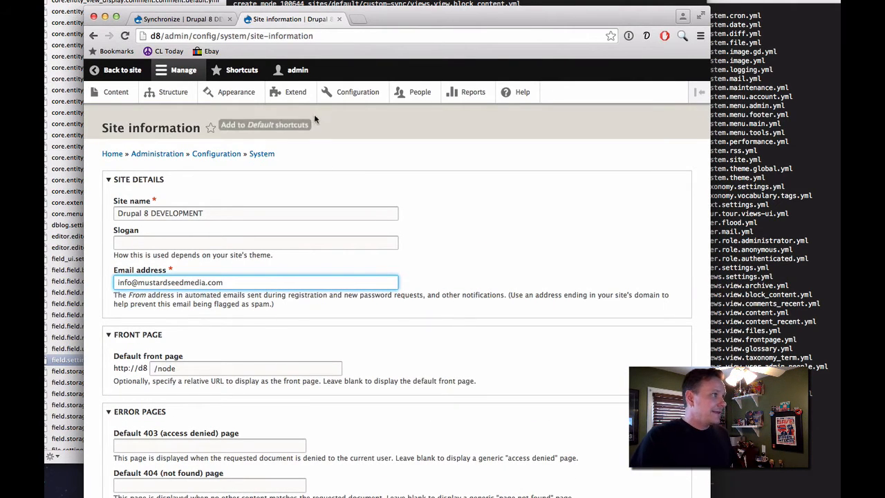
pyautogui.click(357, 19)
pyautogui.write('d8/admin/config')
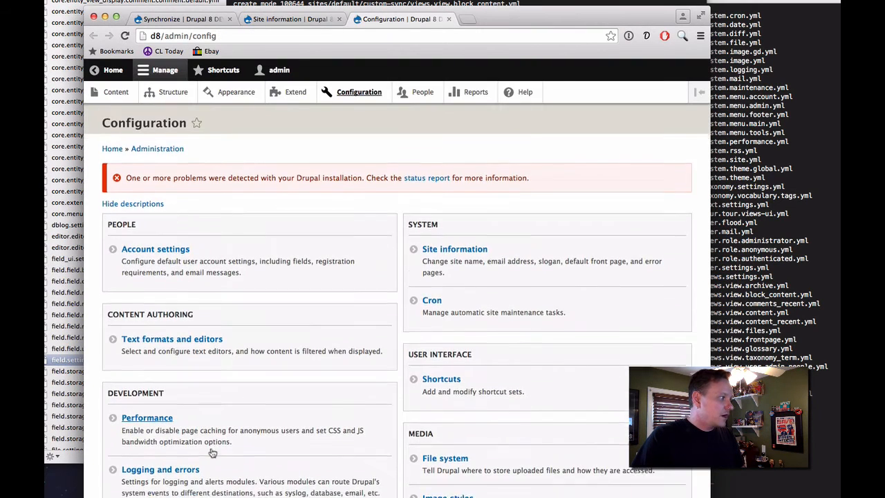
pyautogui.scroll(-3)
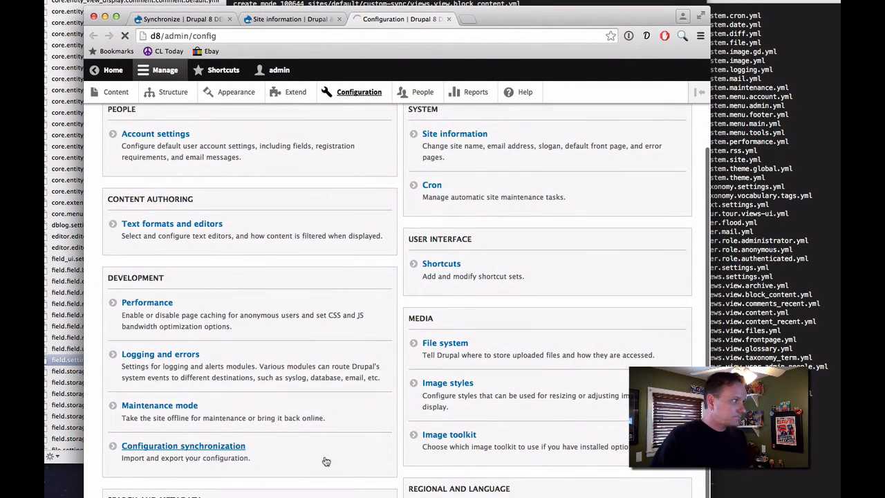
pyautogui.click(182, 445)
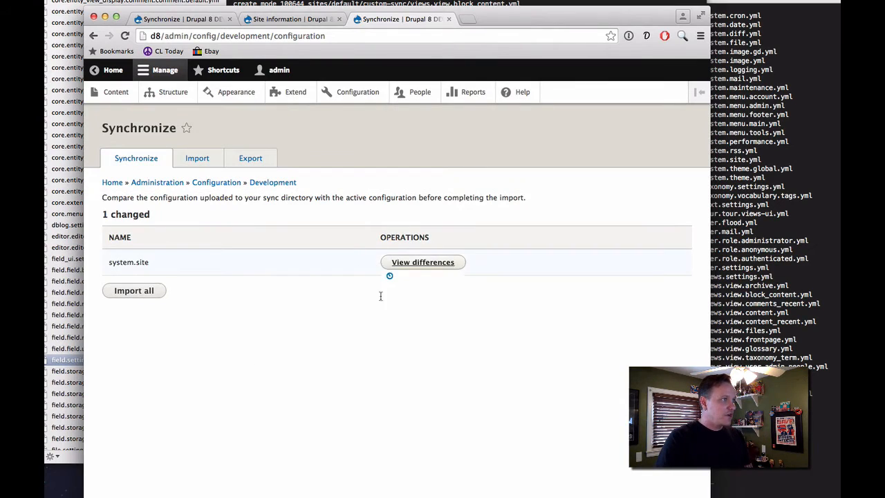
# - Review the system.site differences (info to test email) and import all staged changes
pyautogui.click(423, 263)
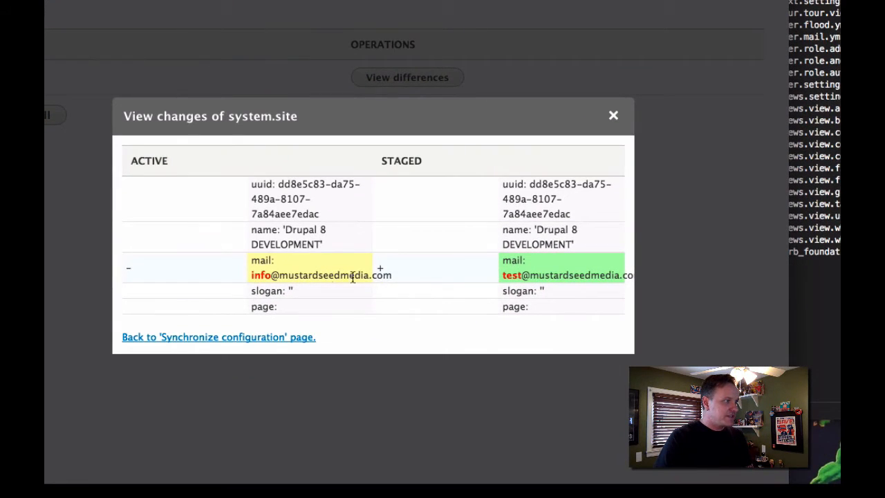
pyautogui.click(612, 115)
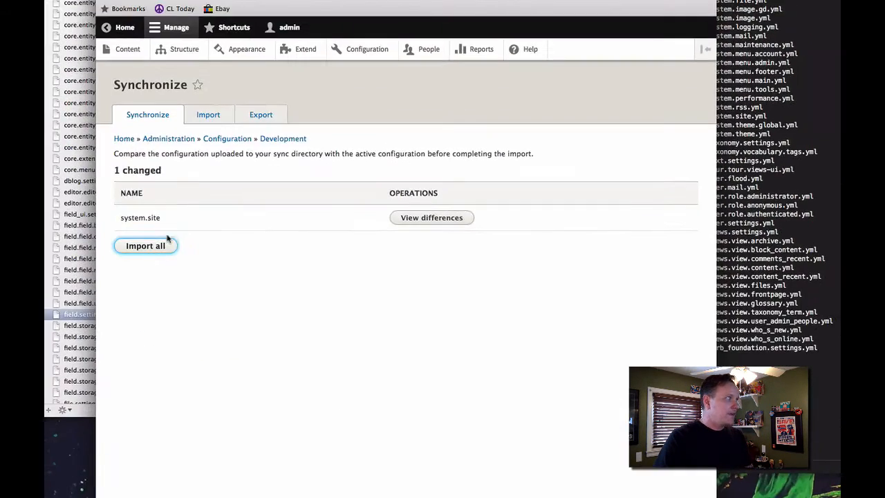
pyautogui.click(145, 246)
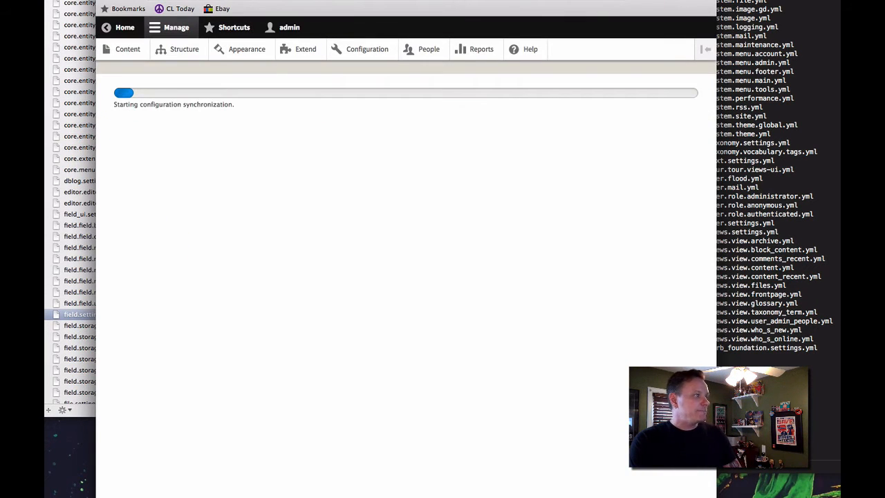